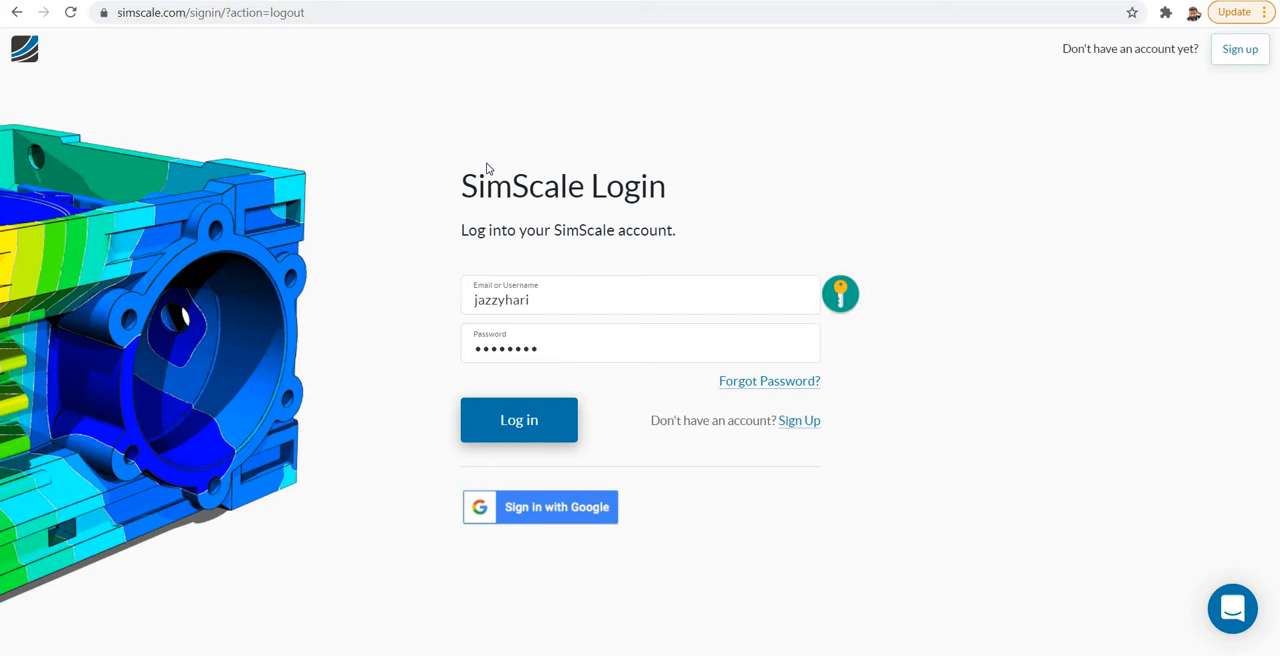
mouse_move(512, 176)
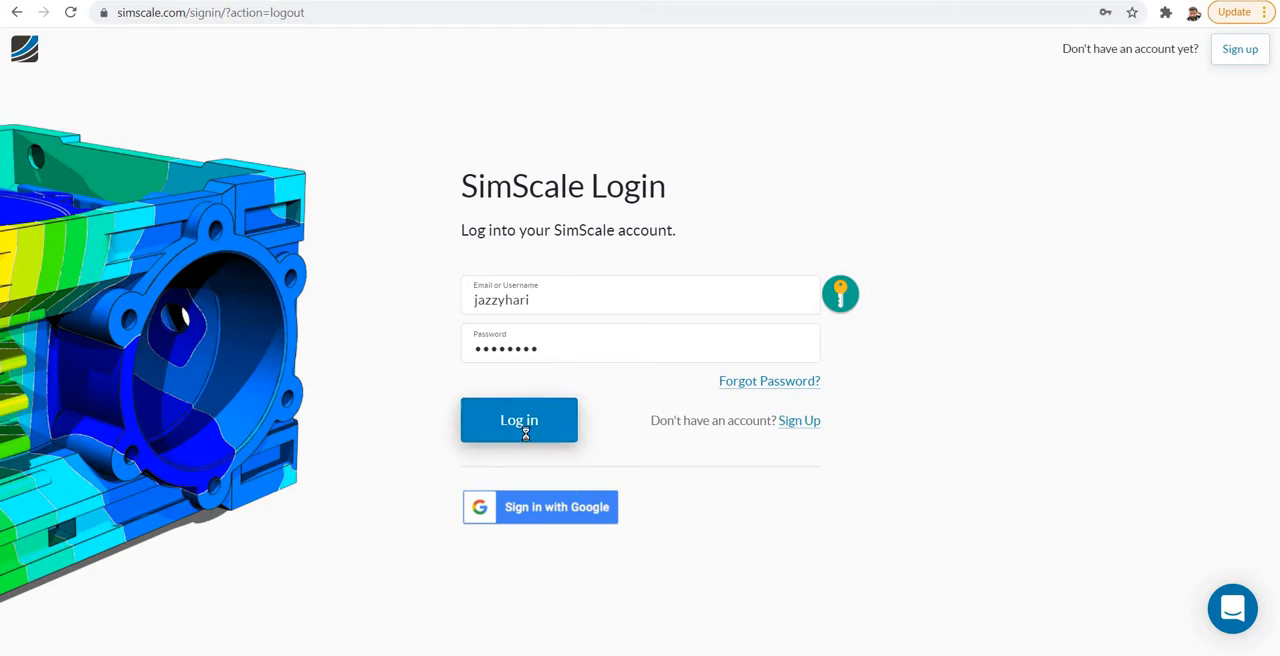
Sign in with the filled credentials to reach the projects dashboard.
click(520, 420)
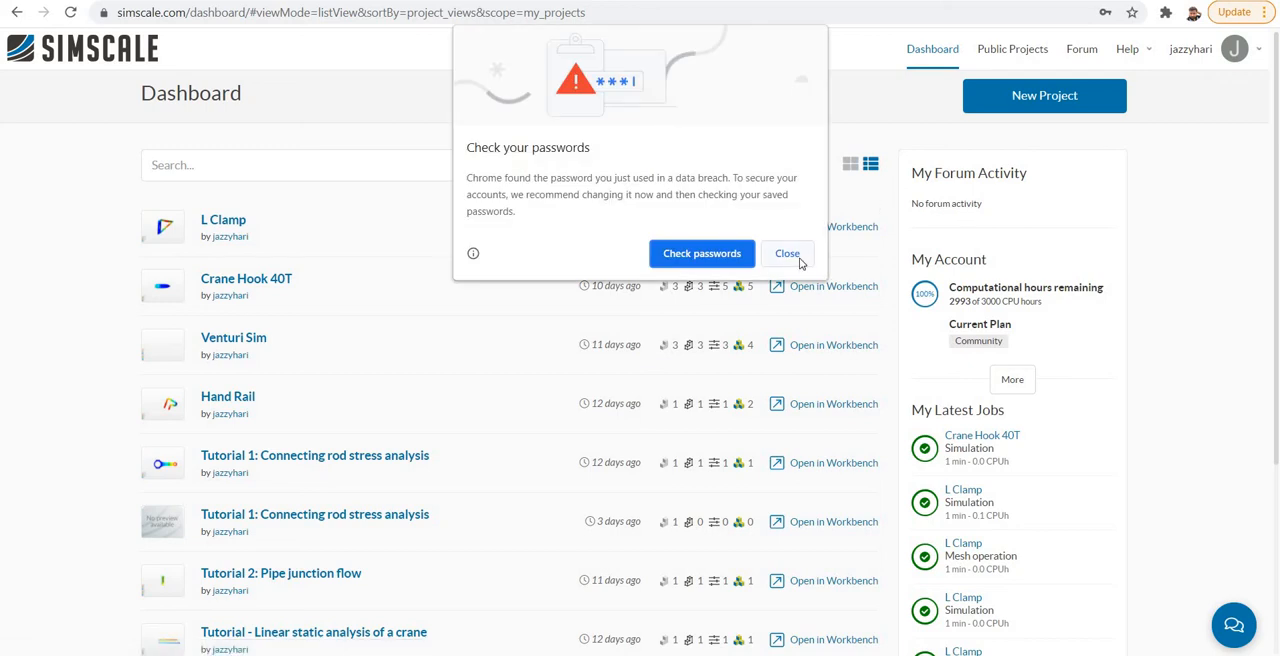
Dismiss Chrome's 'Check your passwords' warning over the dashboard.
click(788, 252)
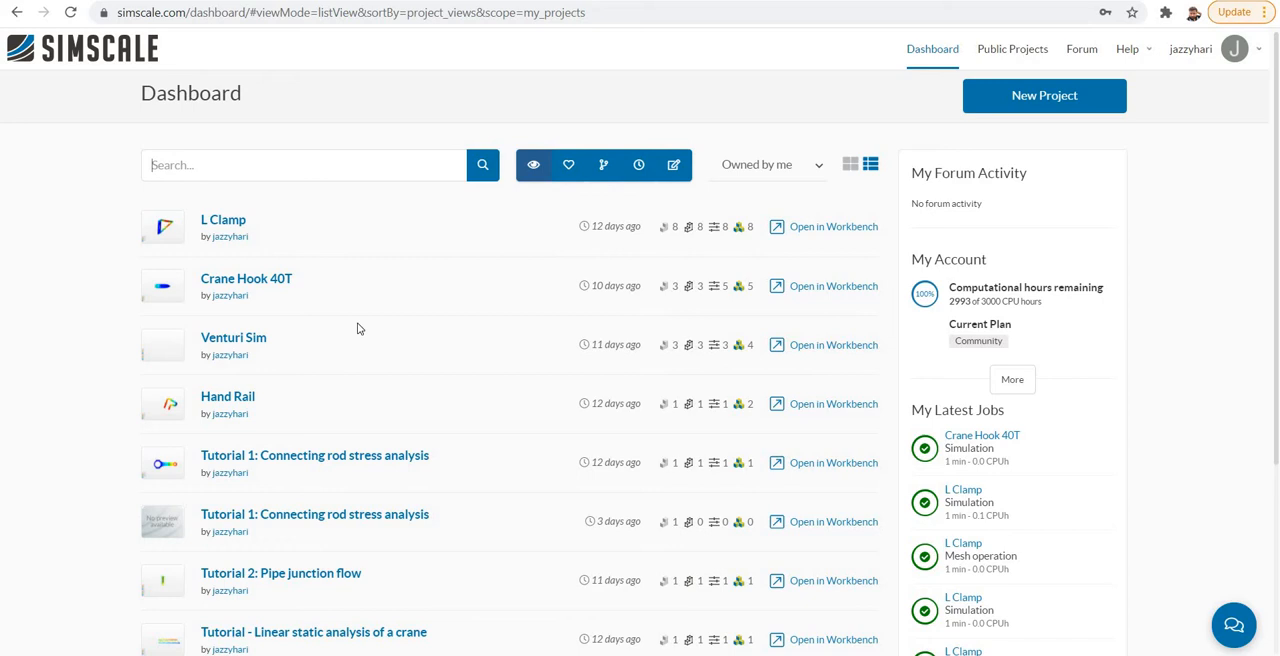
mouse_move(1196, 358)
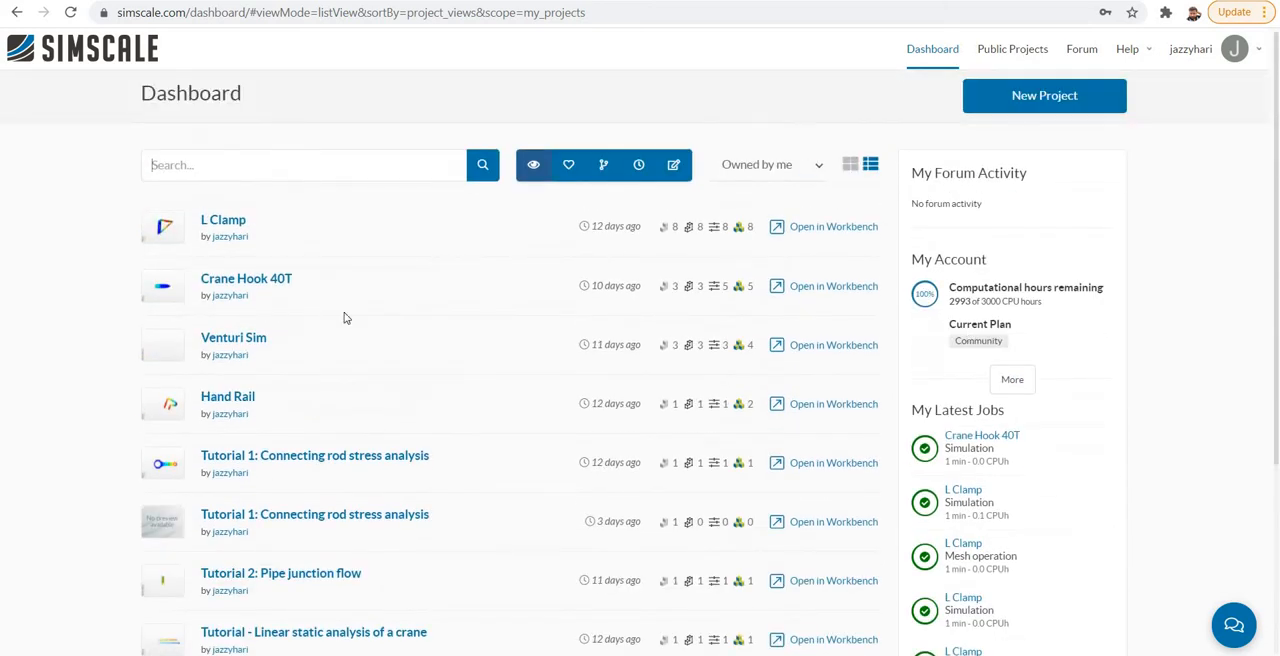
mouse_move(222, 220)
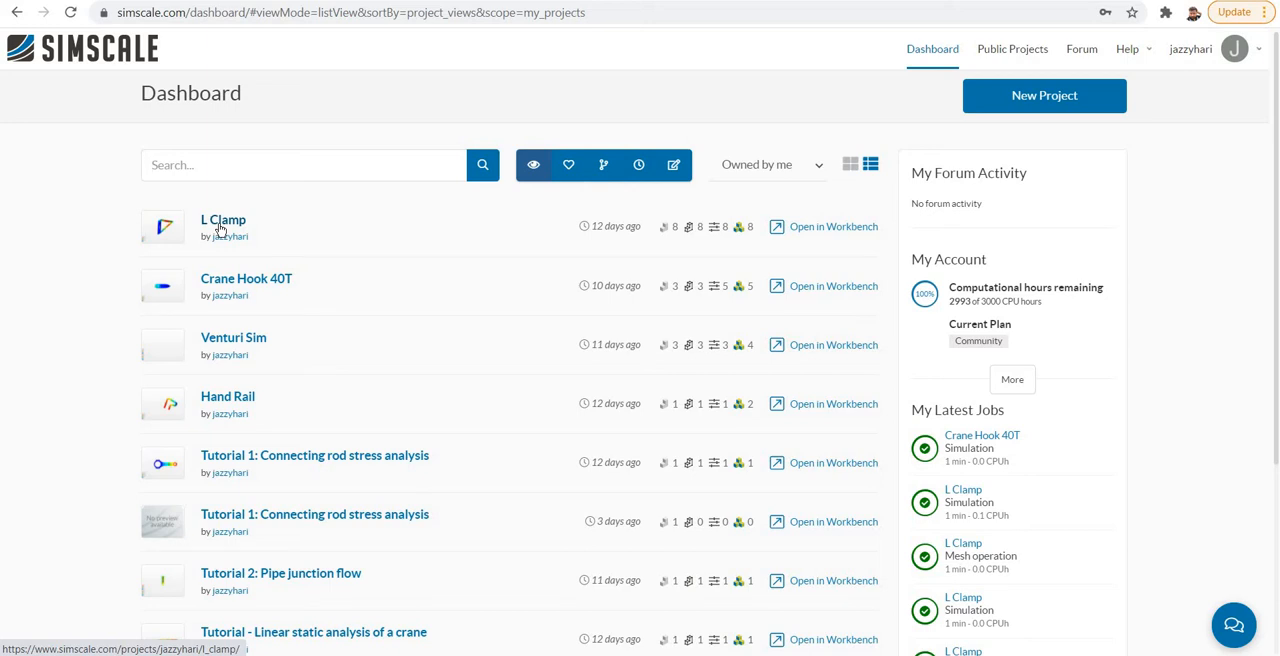
Open the L Clamp project page and launch it in the workbench.
click(222, 220)
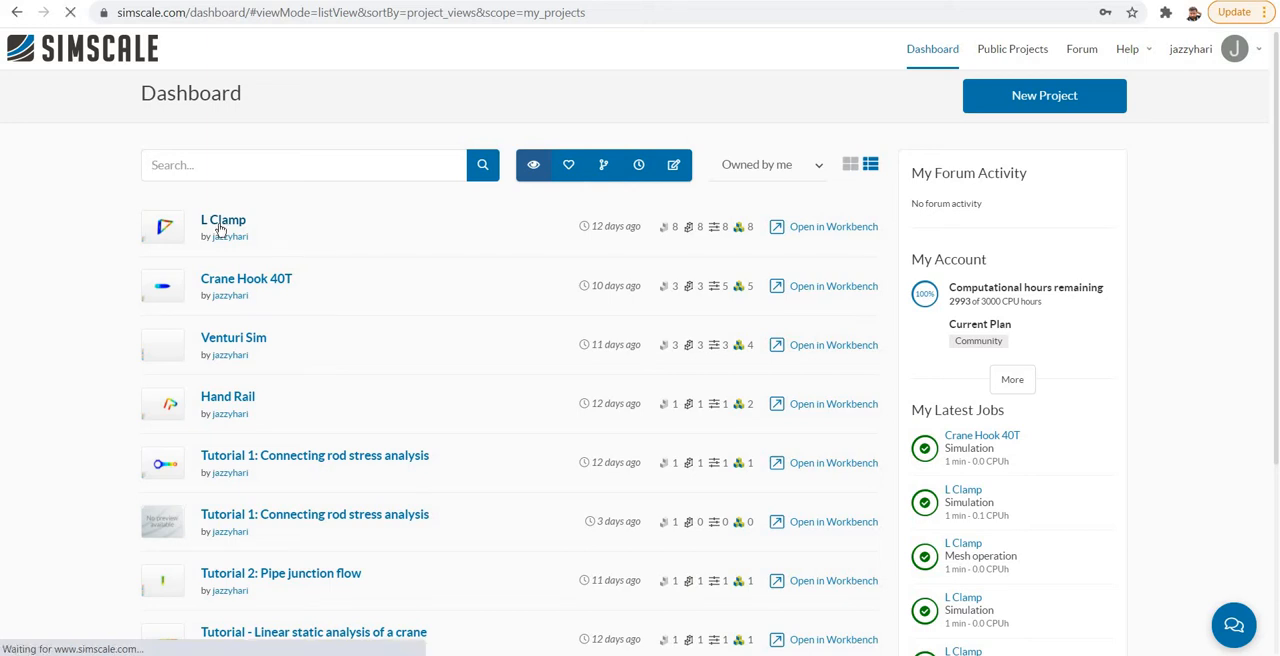
click(222, 220)
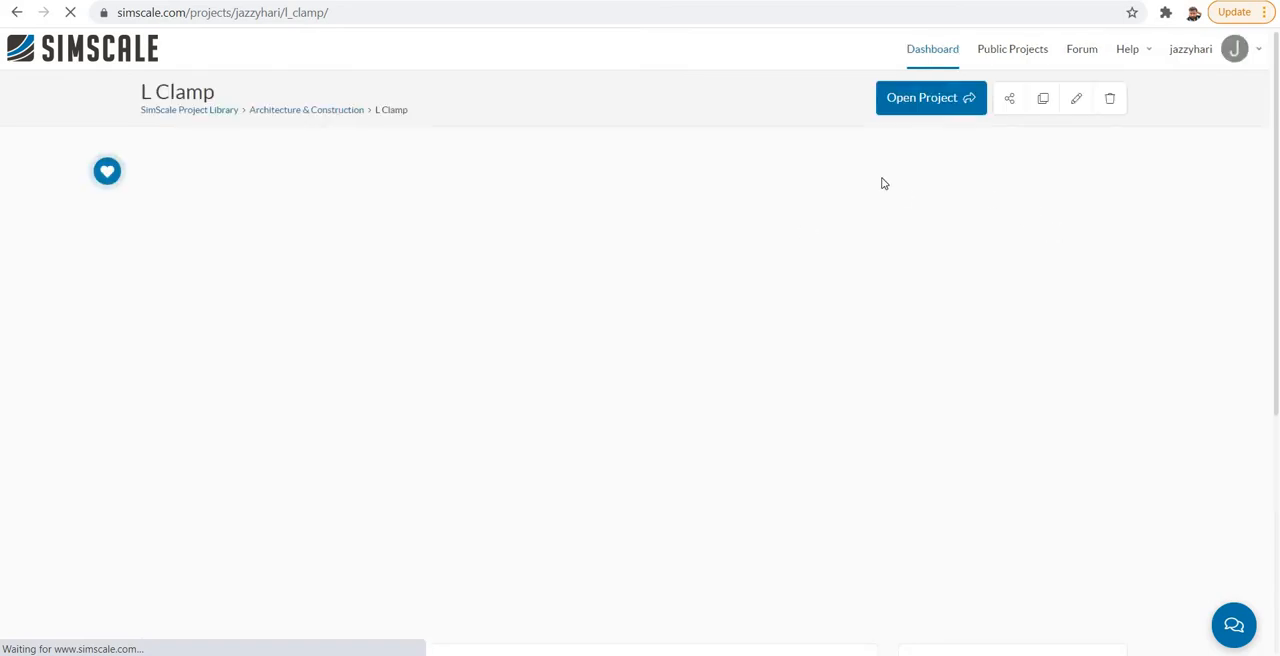
mouse_move(930, 96)
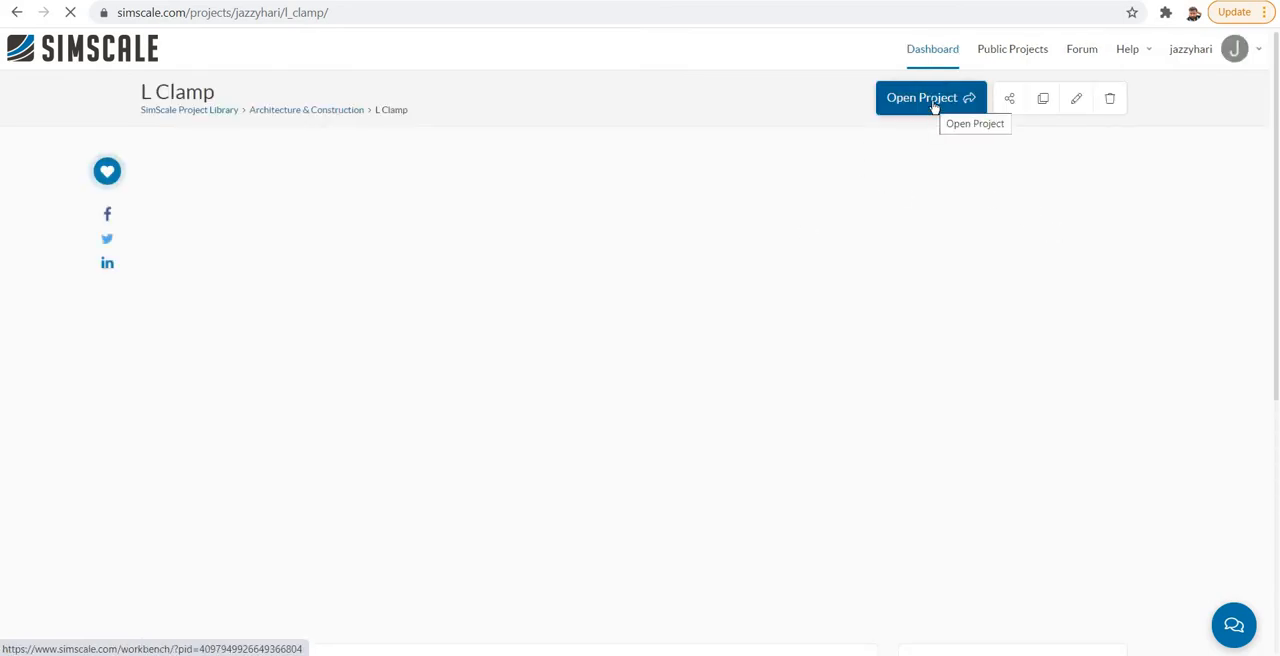
click(930, 98)
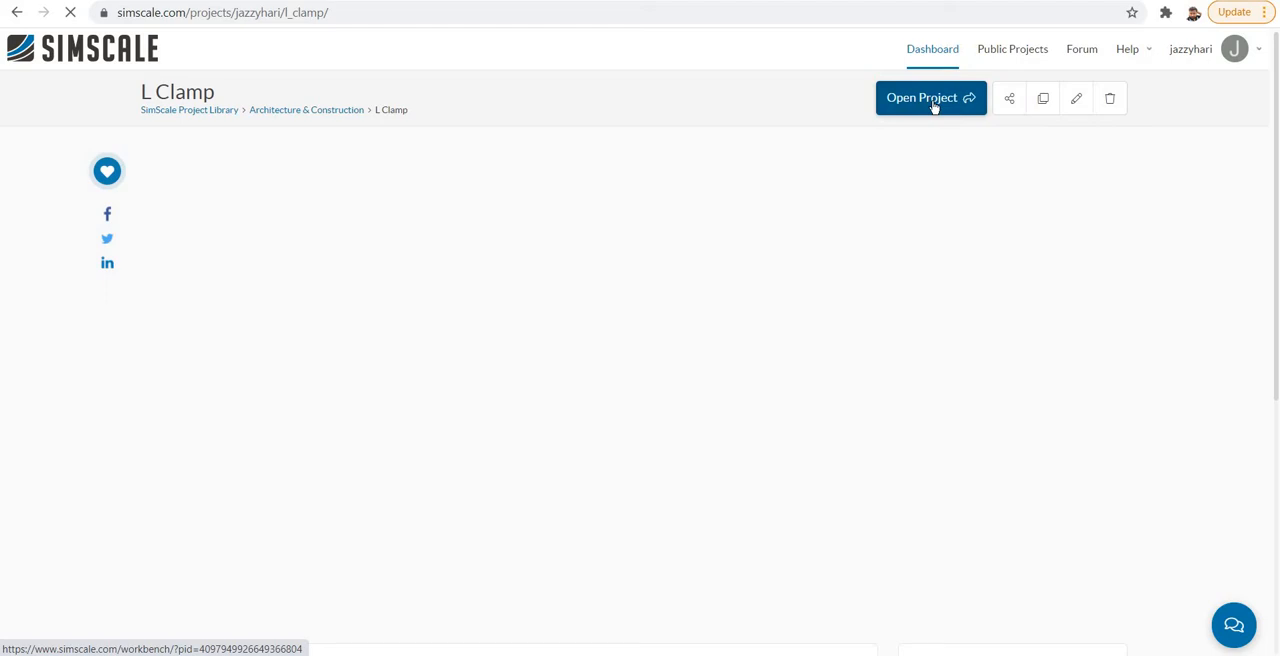
click(928, 96)
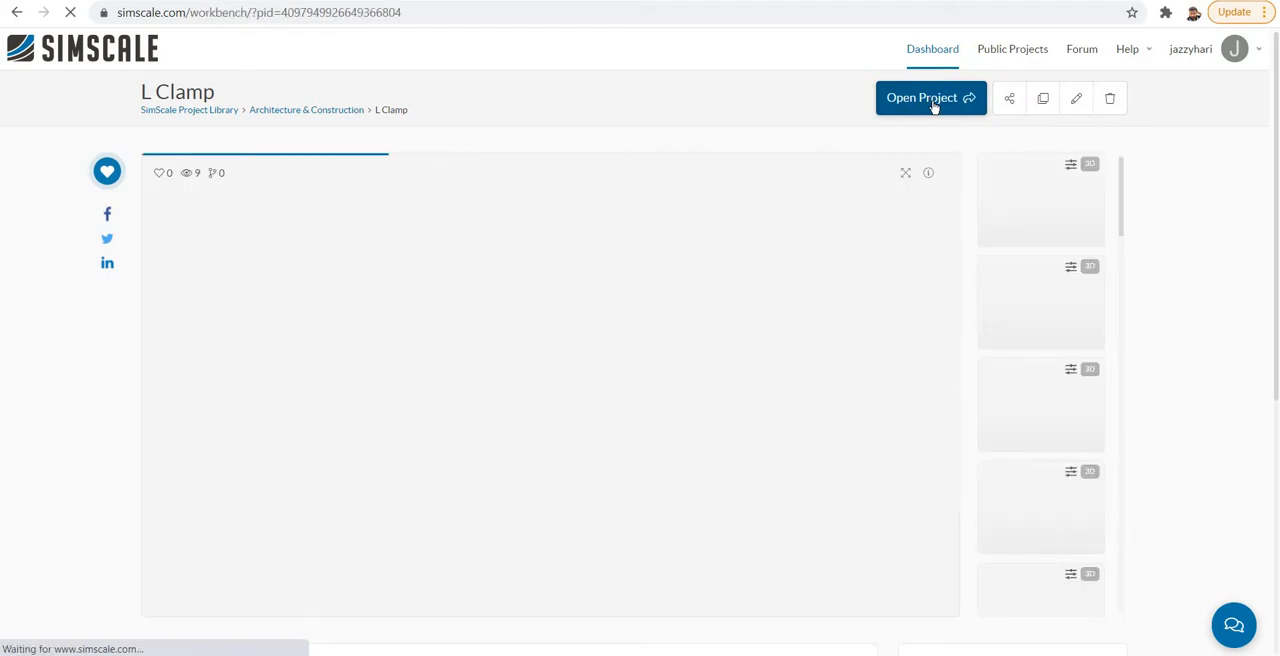
click(930, 96)
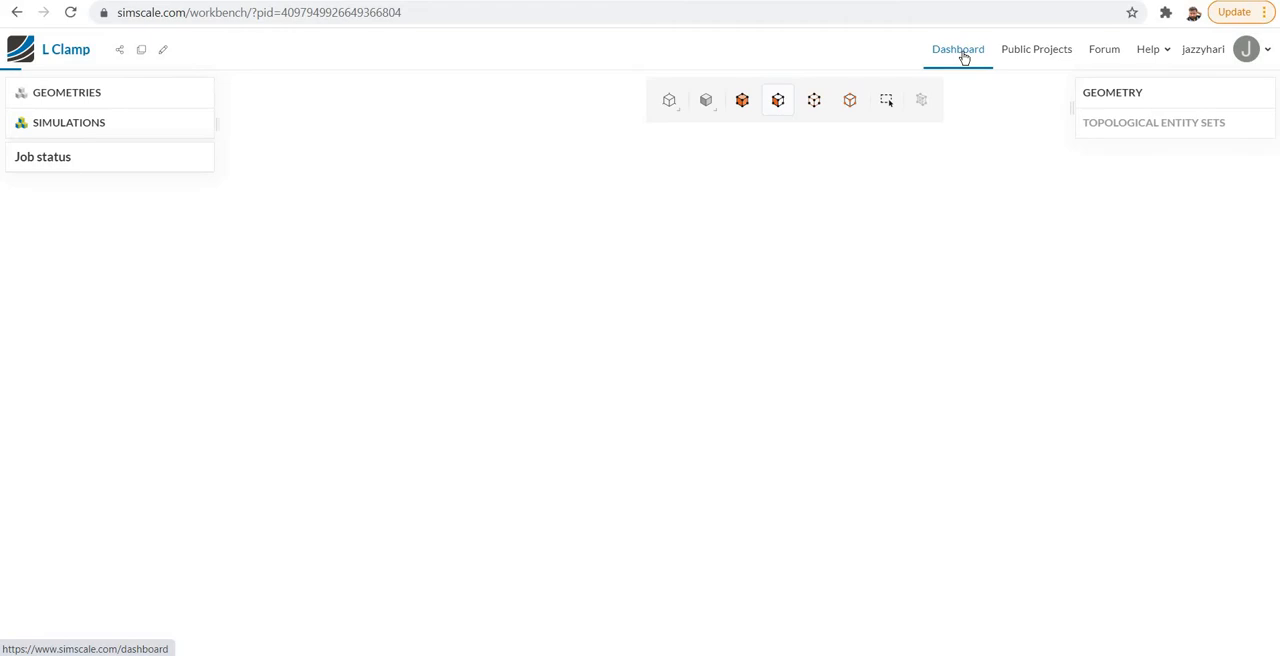
click(956, 48)
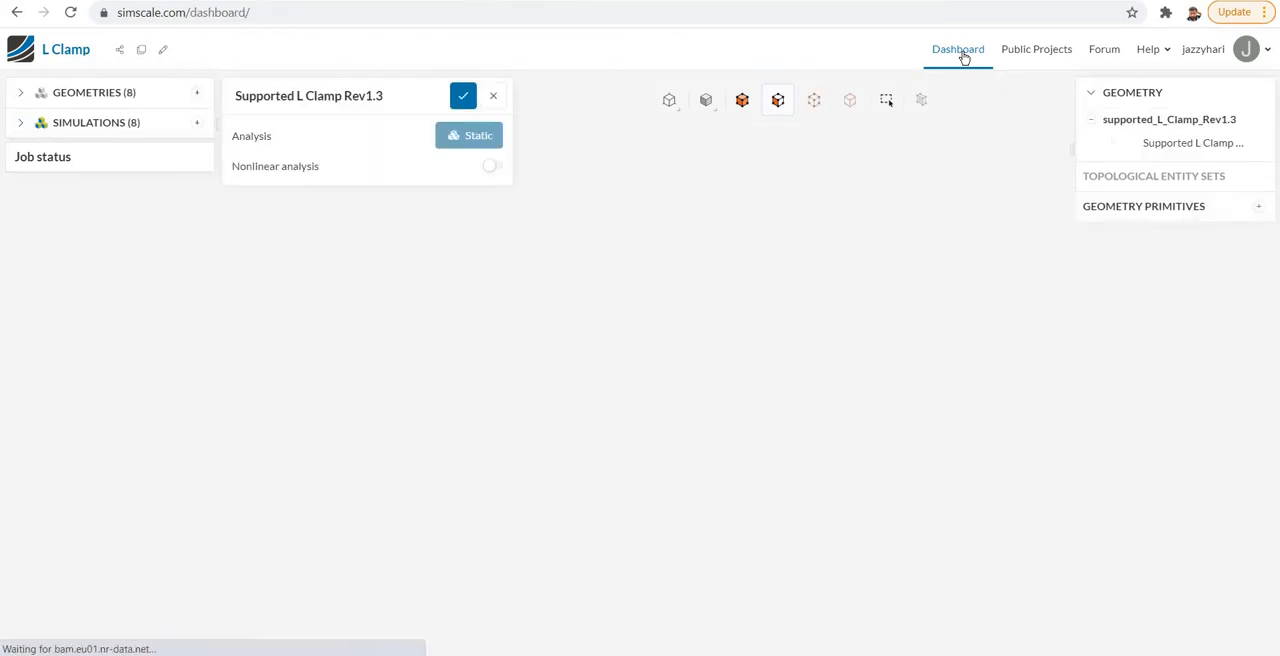
Return to the dashboard and reopen the L Clamp project overview page.
click(956, 48)
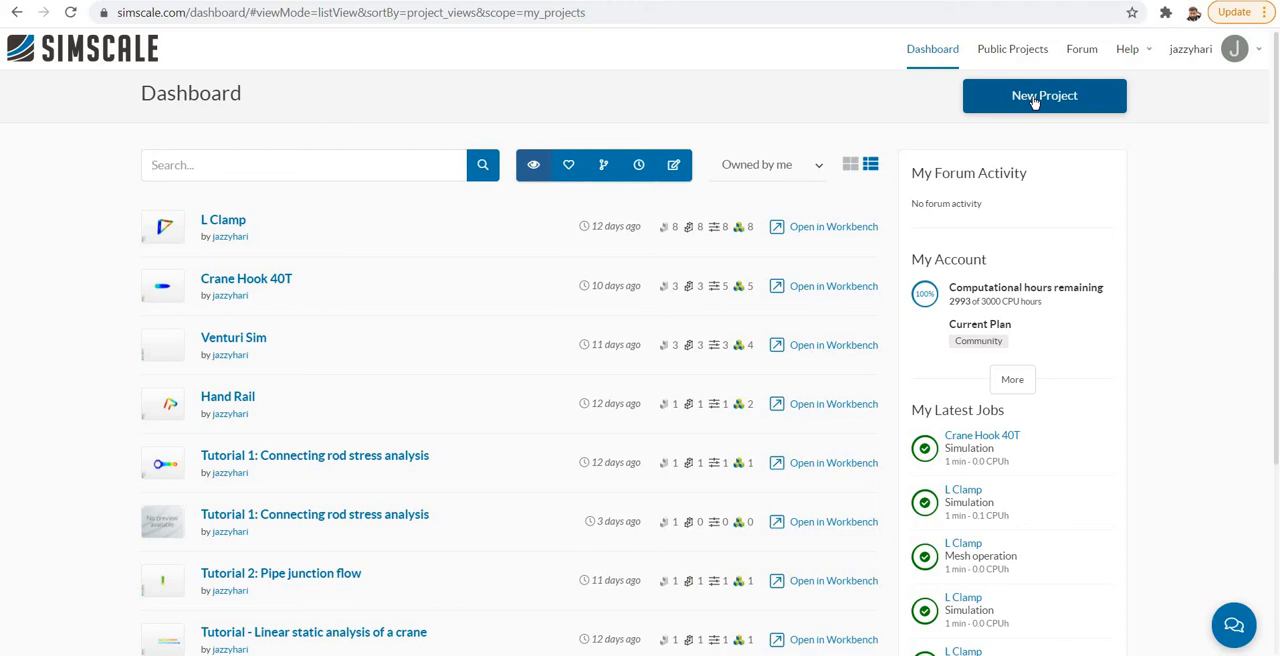
mouse_move(208, 204)
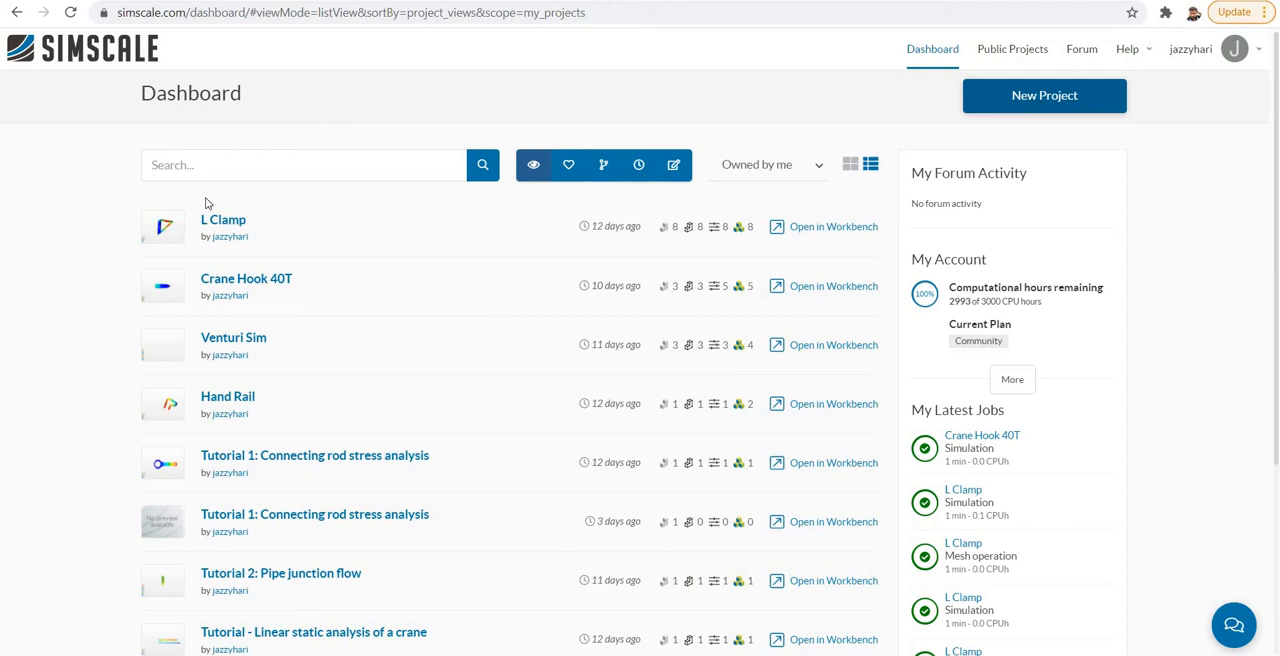
click(222, 220)
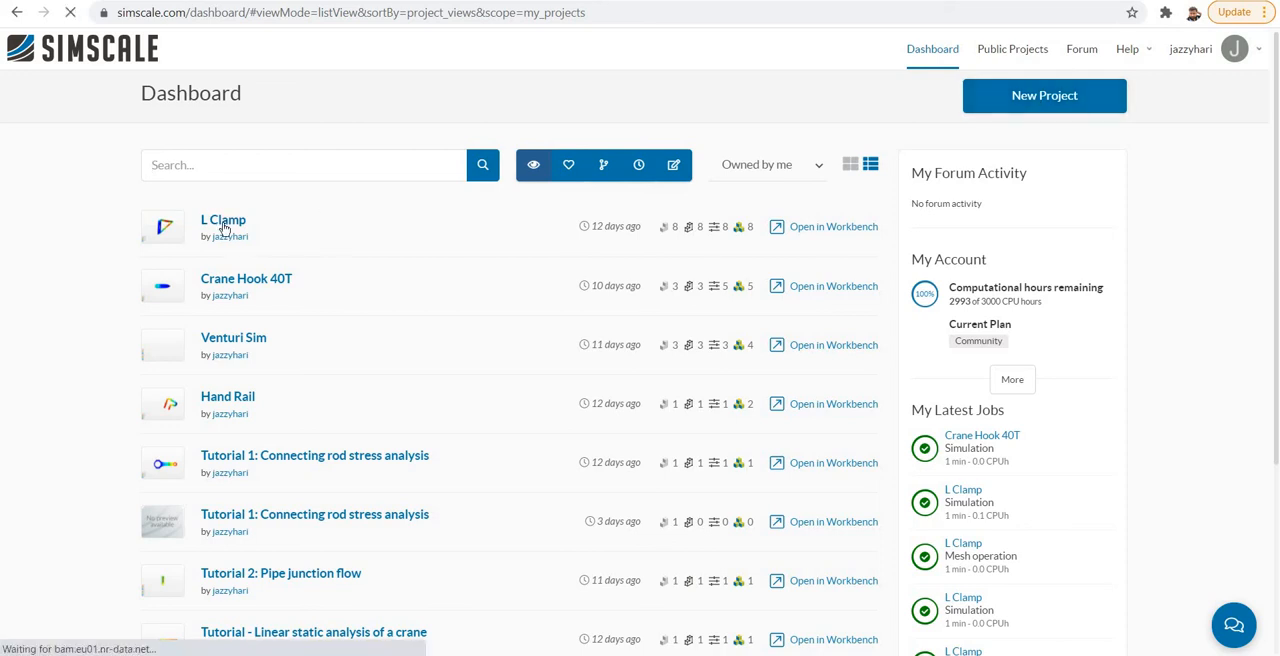
click(222, 220)
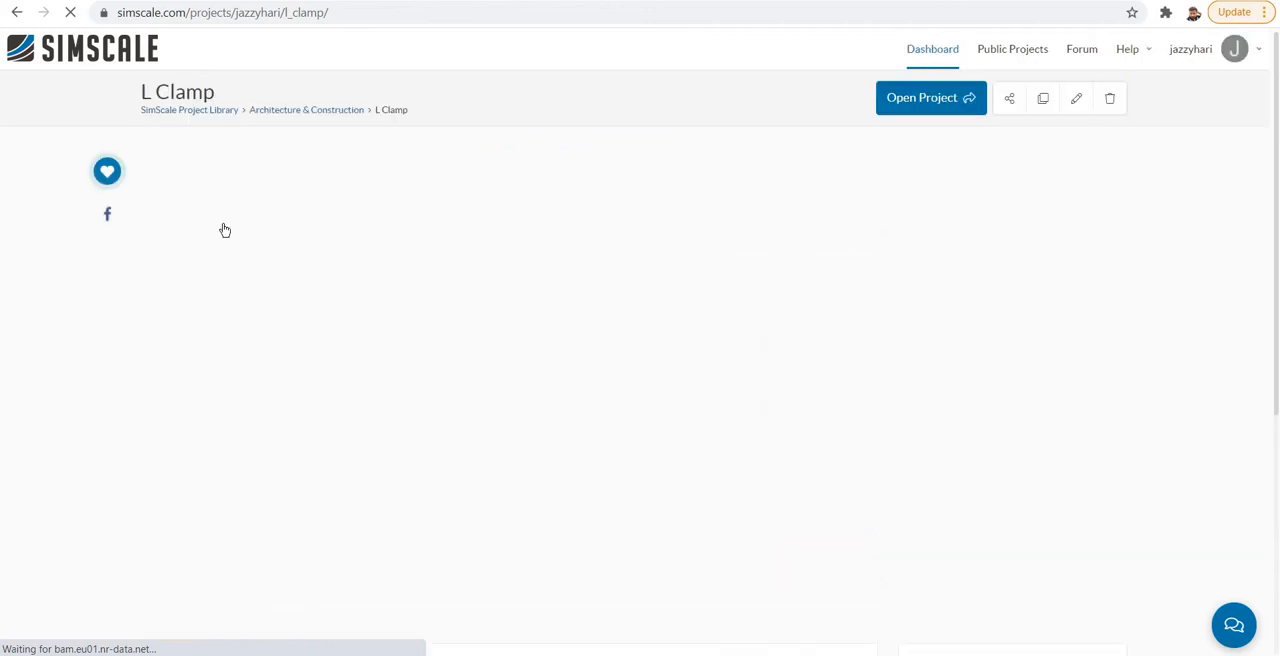
Open the project in the workbench and collapse the Supported L Clamp Rev1.3 tree.
click(920, 96)
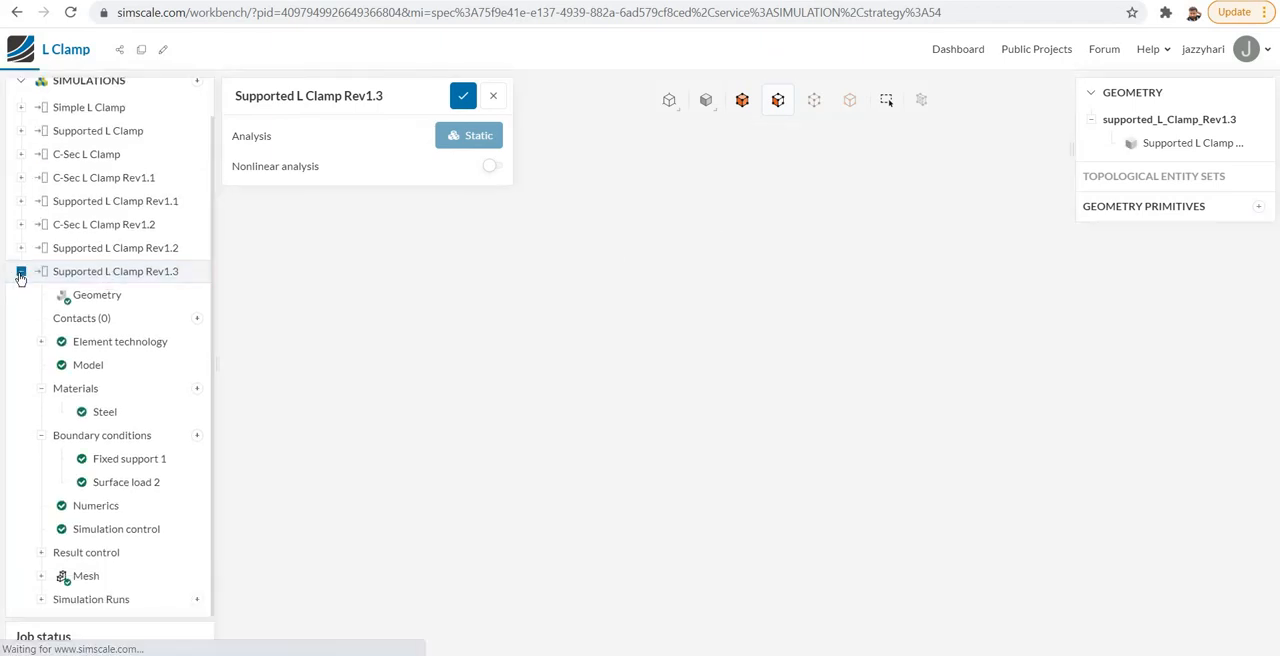
click(20, 272)
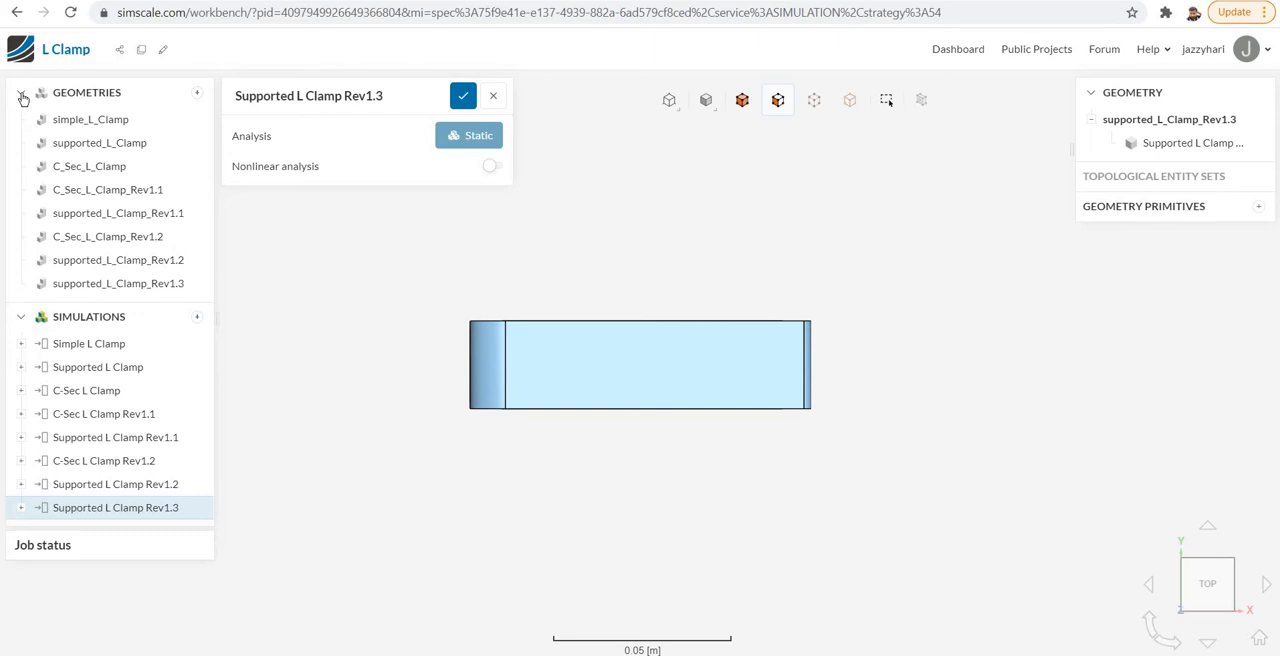
mouse_move(192, 224)
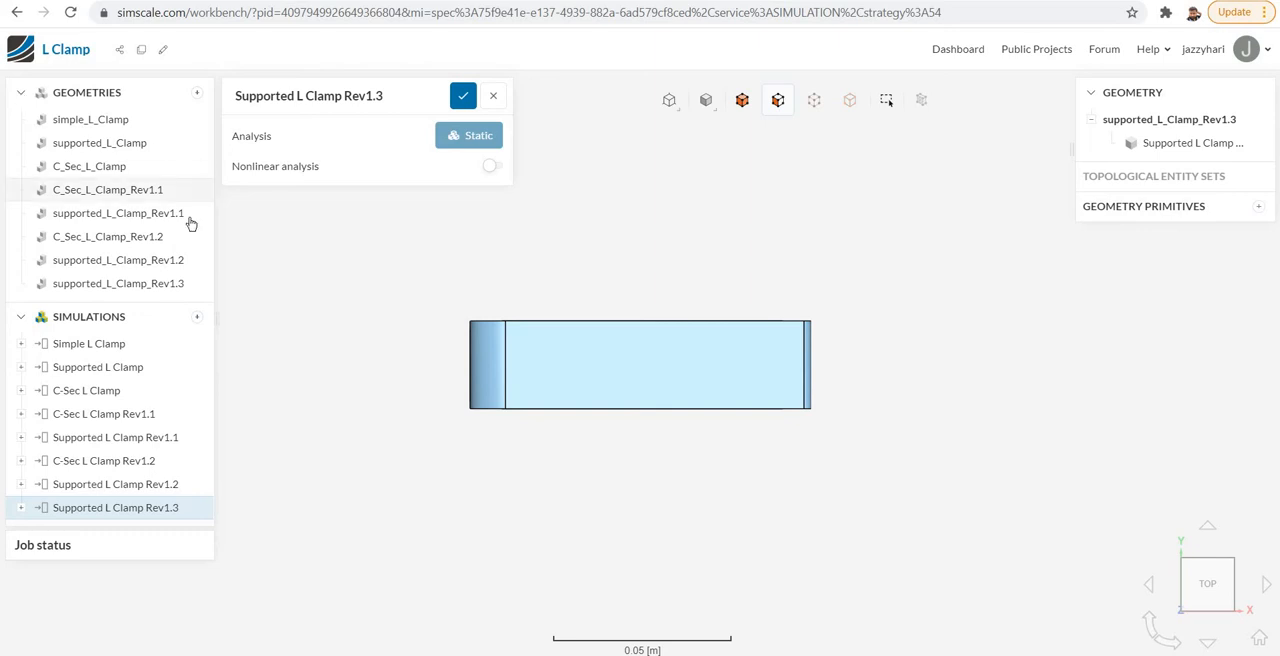
mouse_move(108, 212)
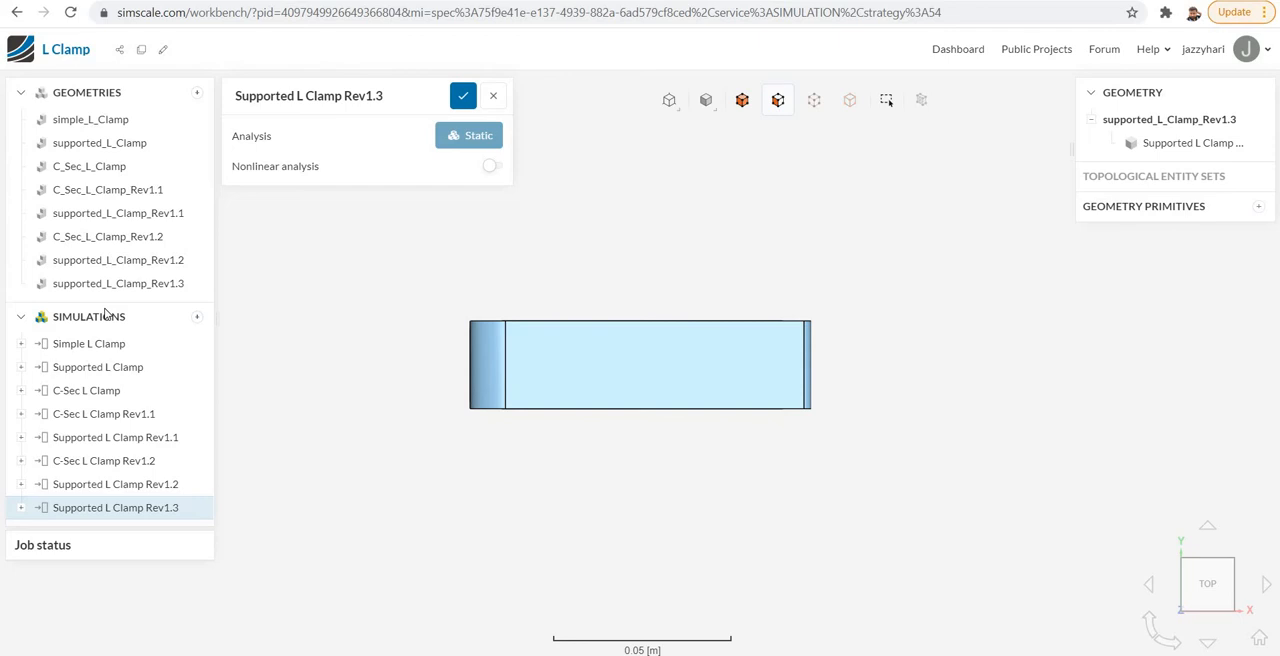
mouse_move(184, 108)
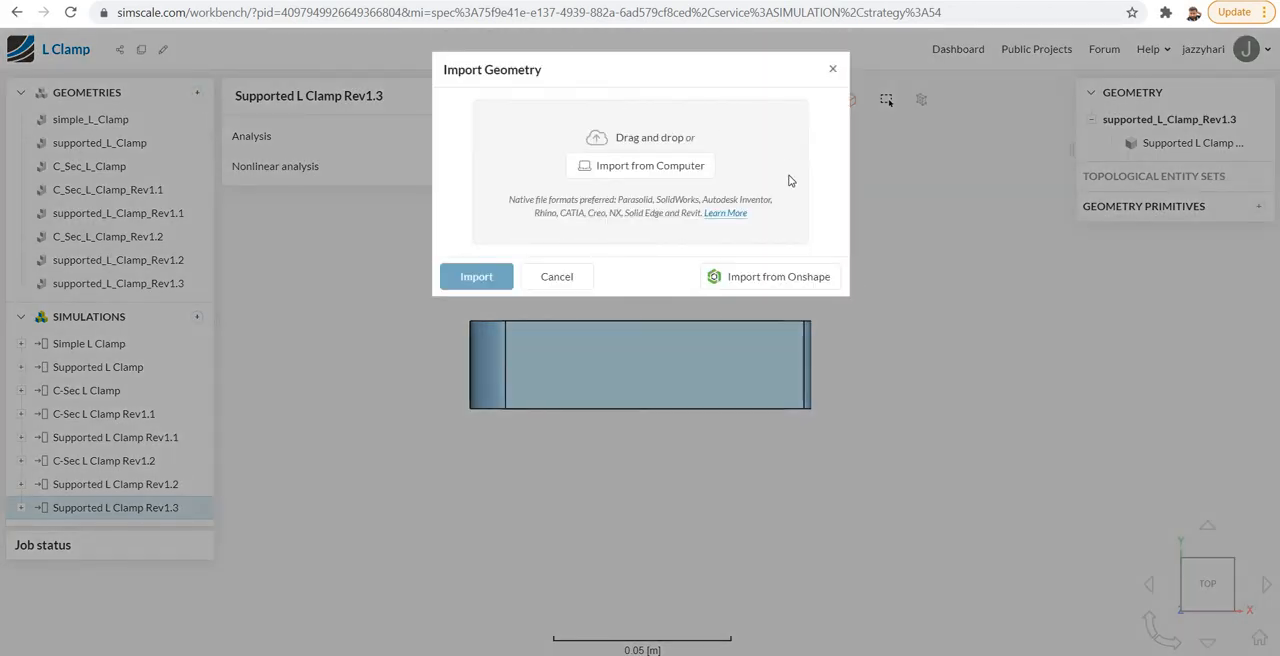
mouse_move(780, 212)
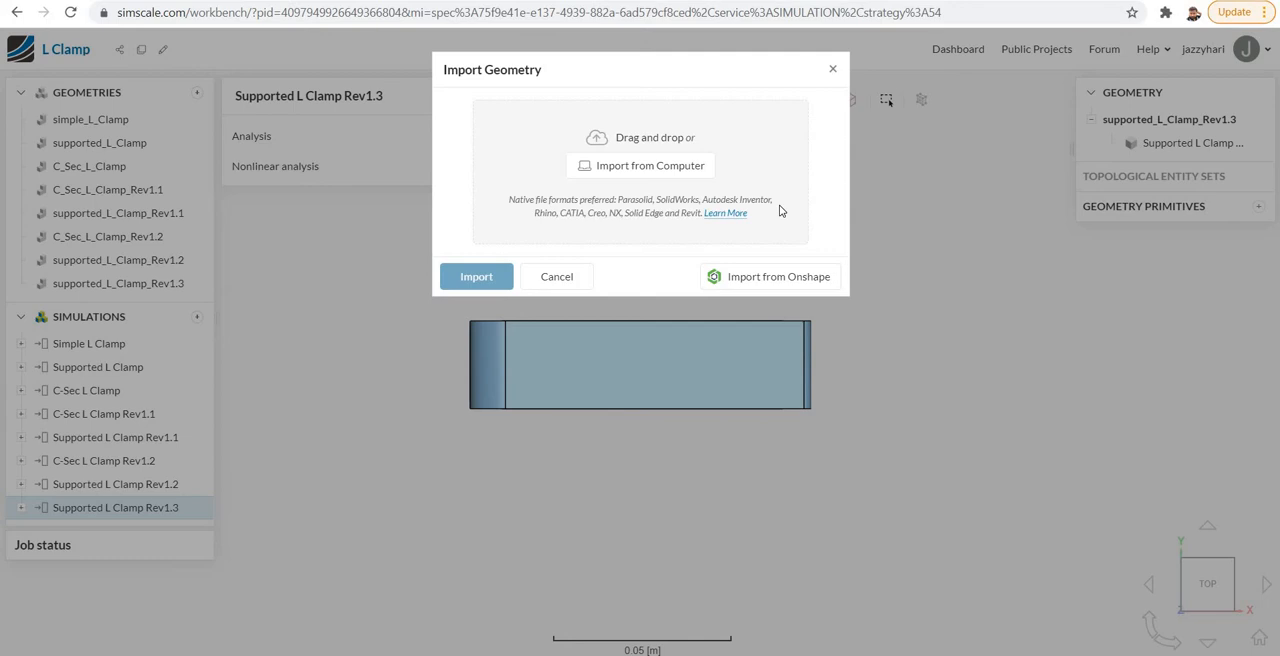
mouse_move(800, 284)
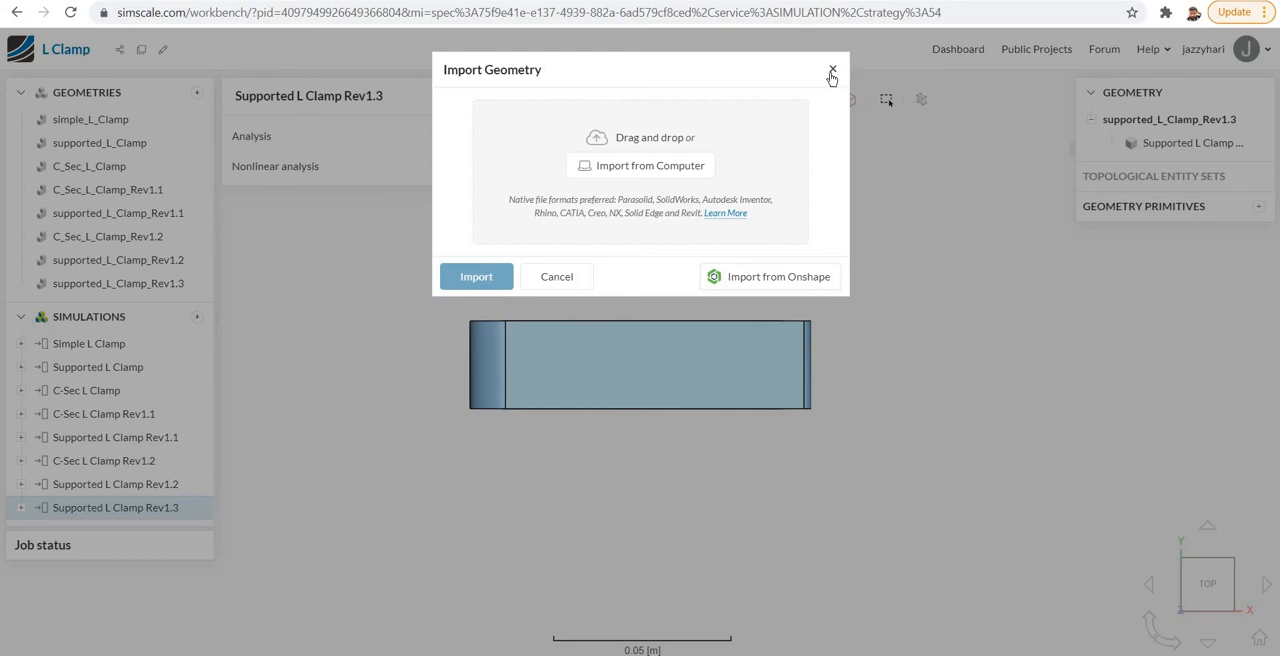
click(832, 76)
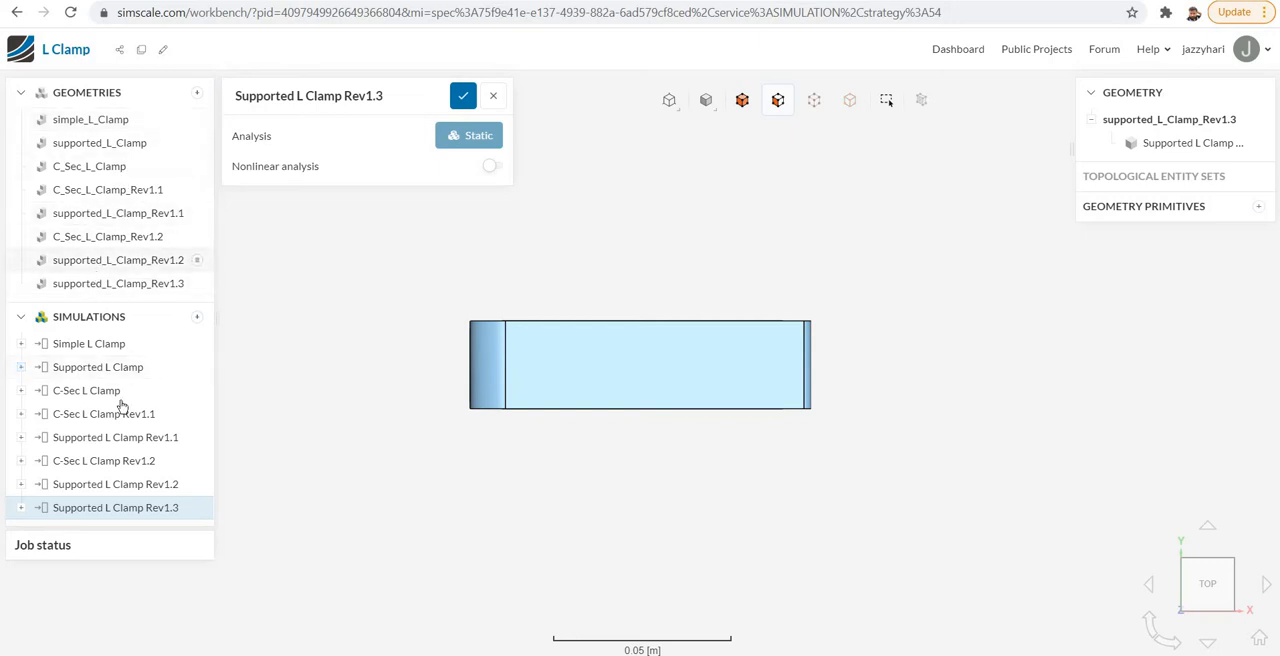
click(86, 390)
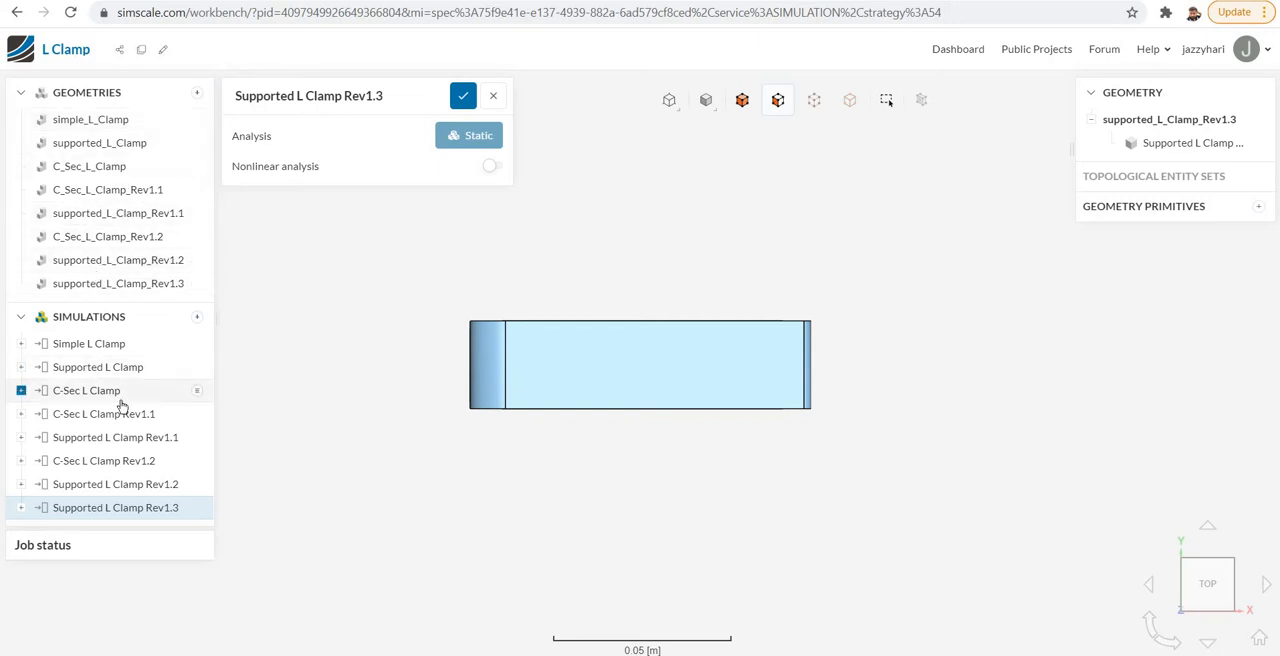
click(98, 368)
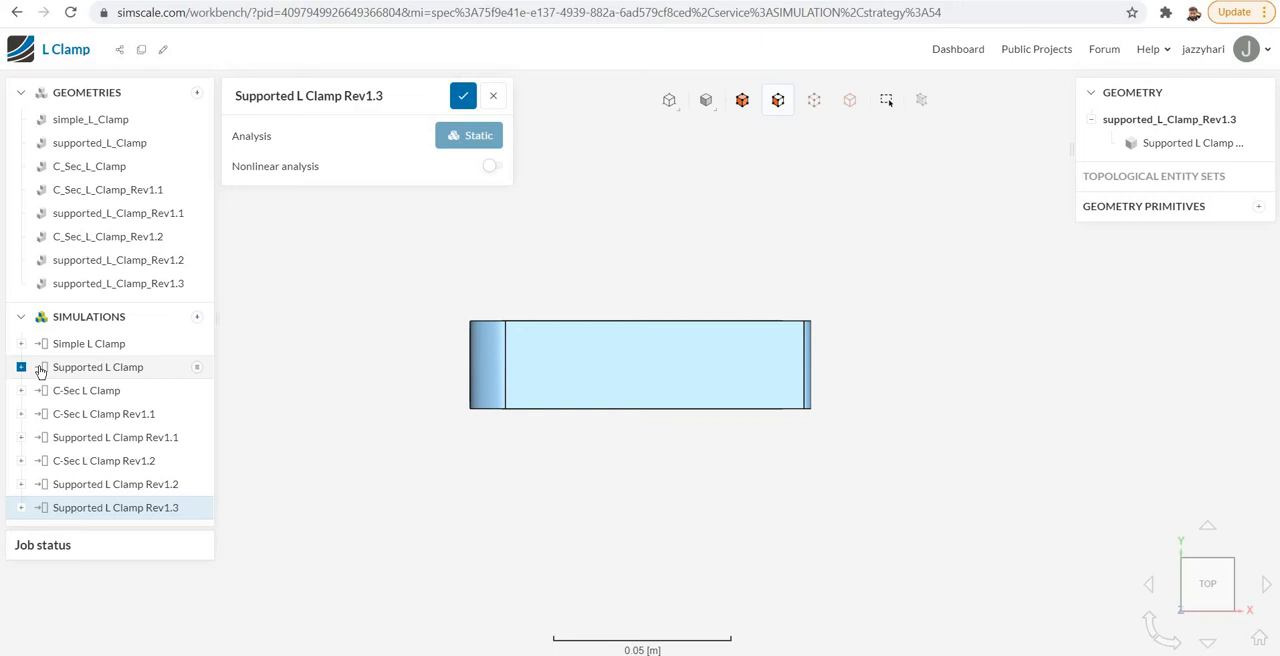
click(20, 344)
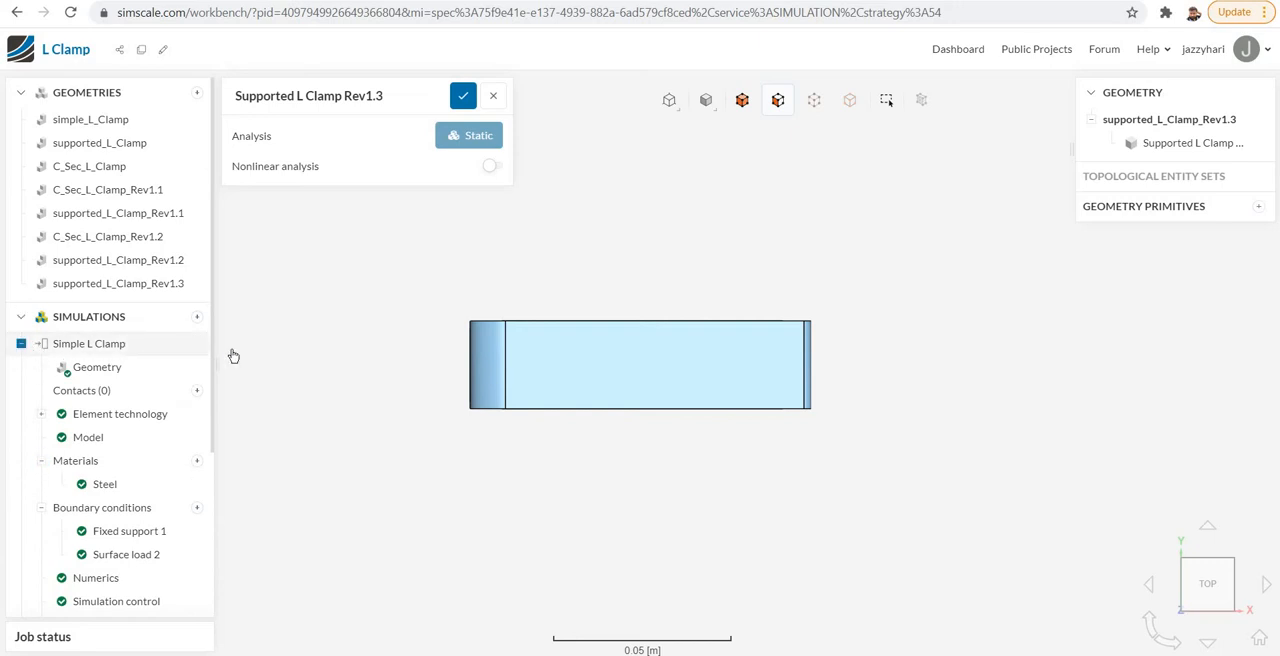
mouse_move(128, 344)
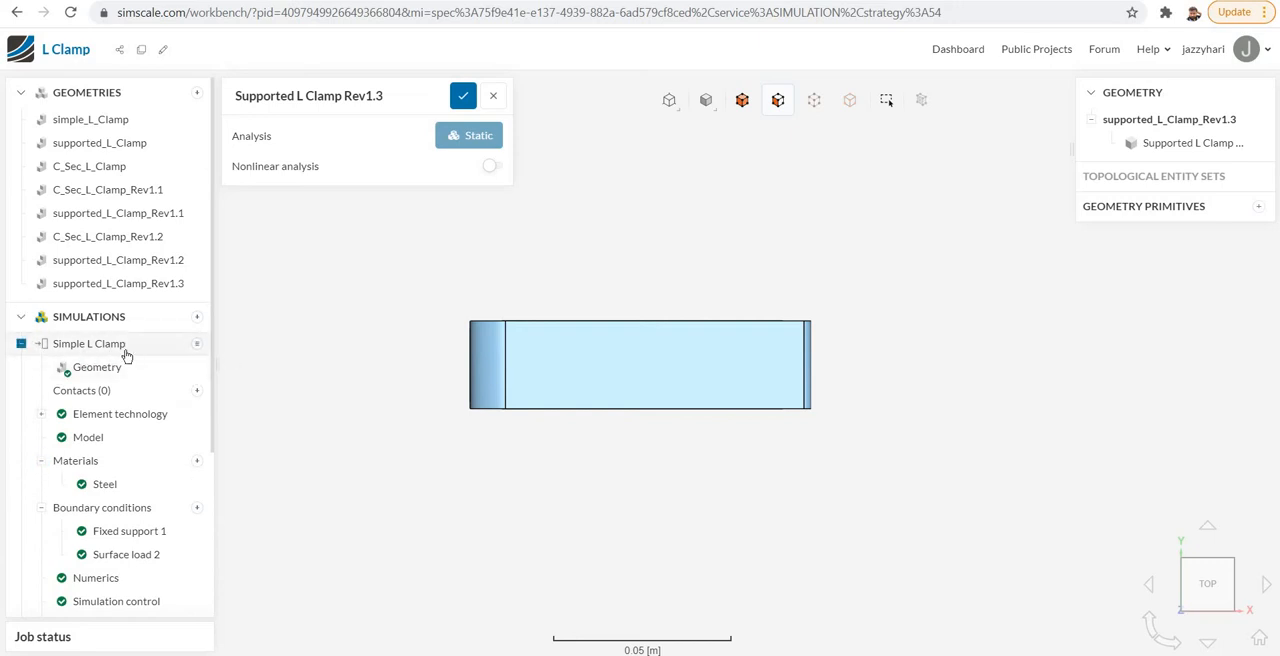
mouse_move(176, 362)
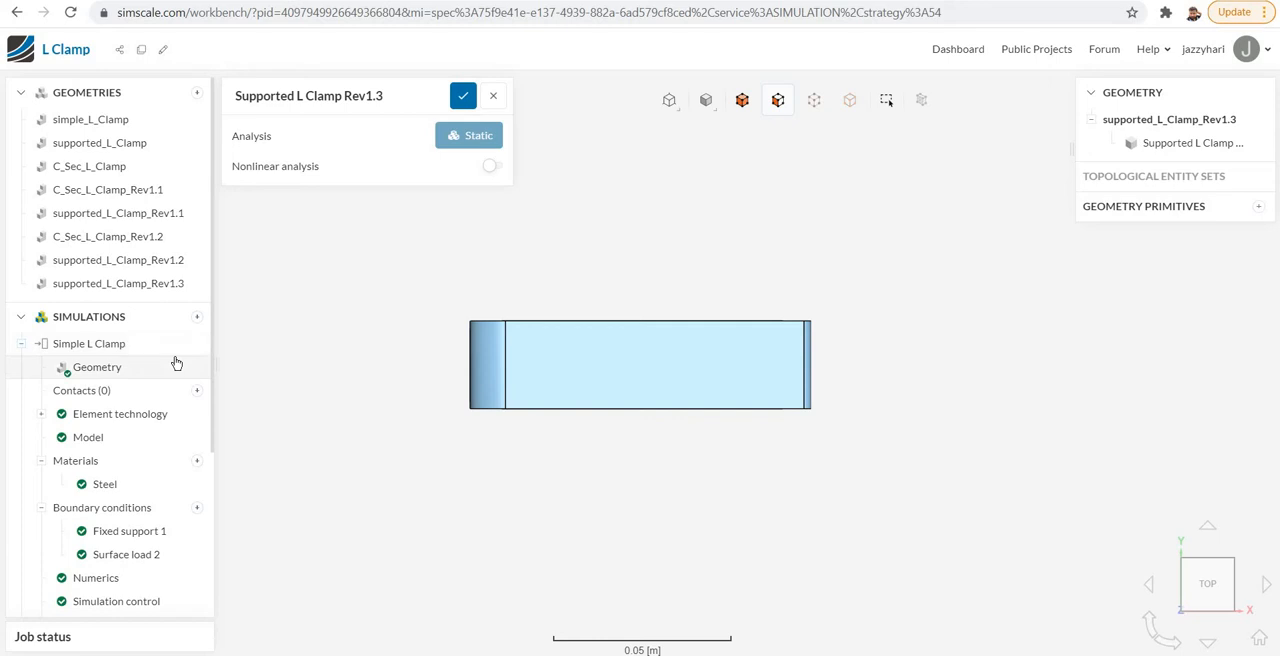
mouse_move(168, 484)
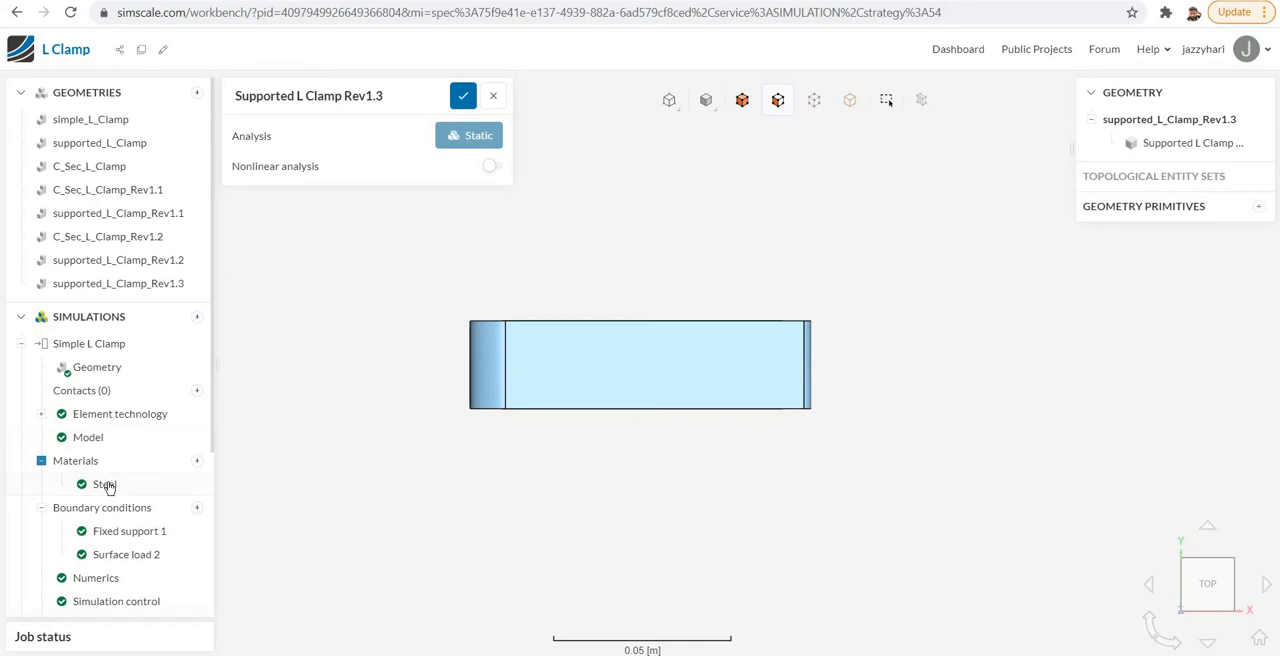
Show the Steel material properties assigned to the simple L clamp body.
click(104, 484)
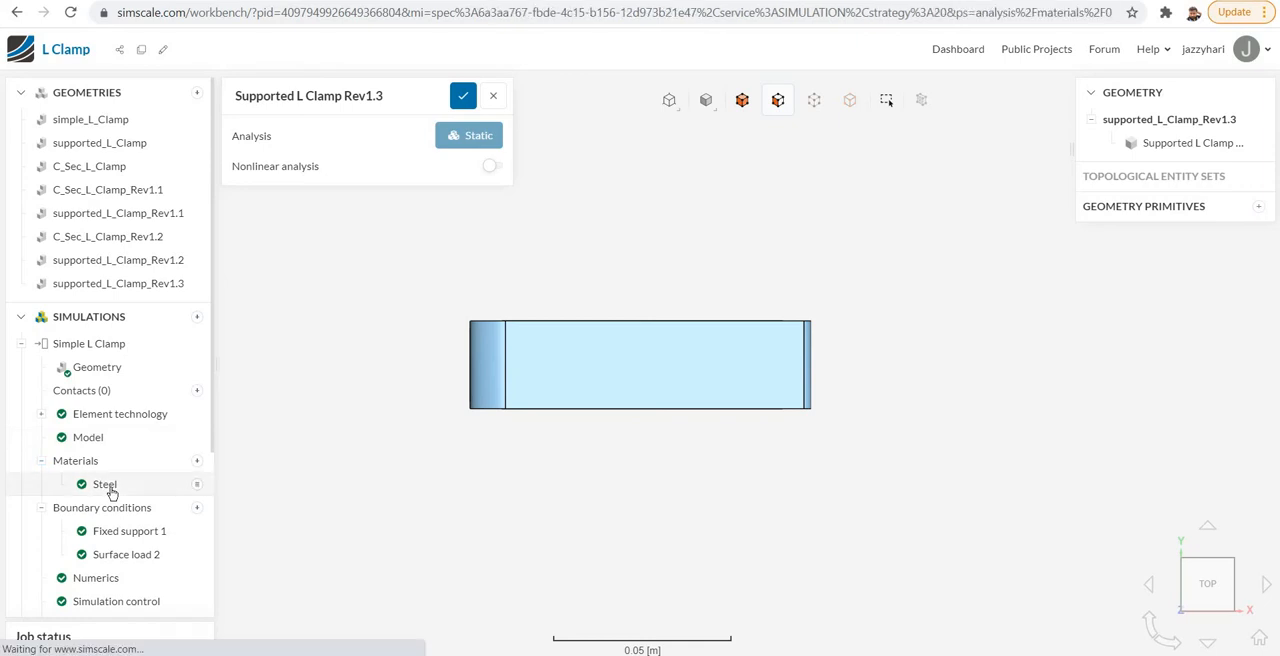
click(104, 484)
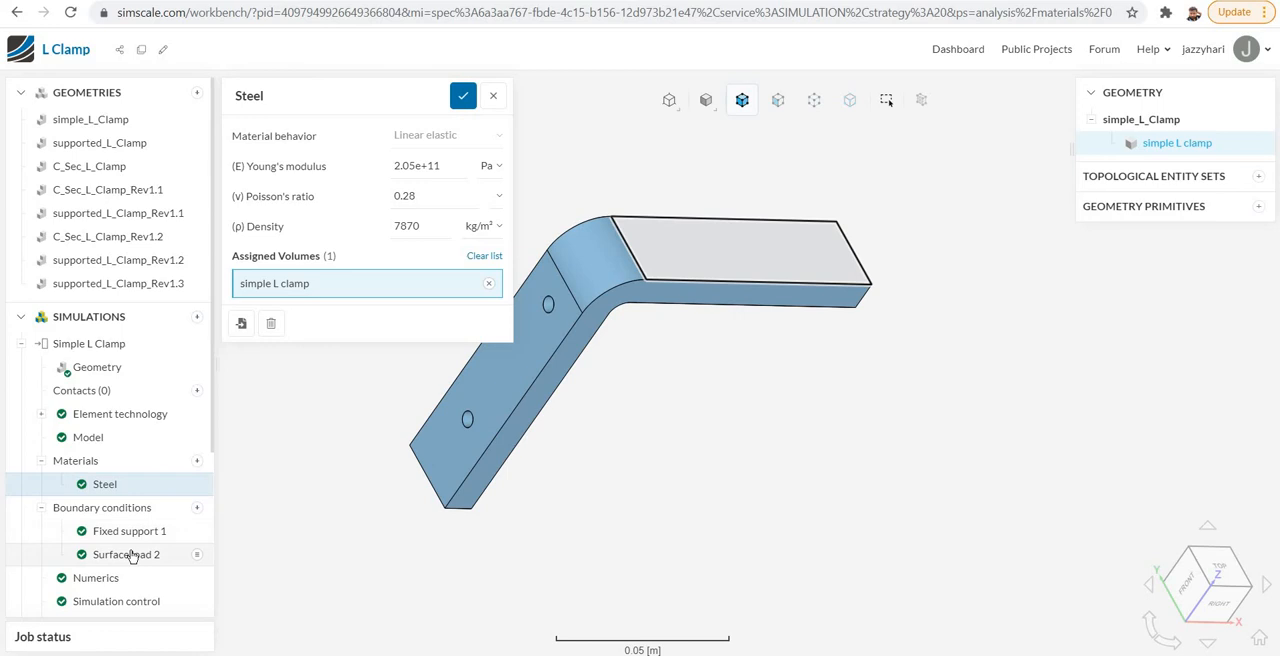
mouse_move(156, 558)
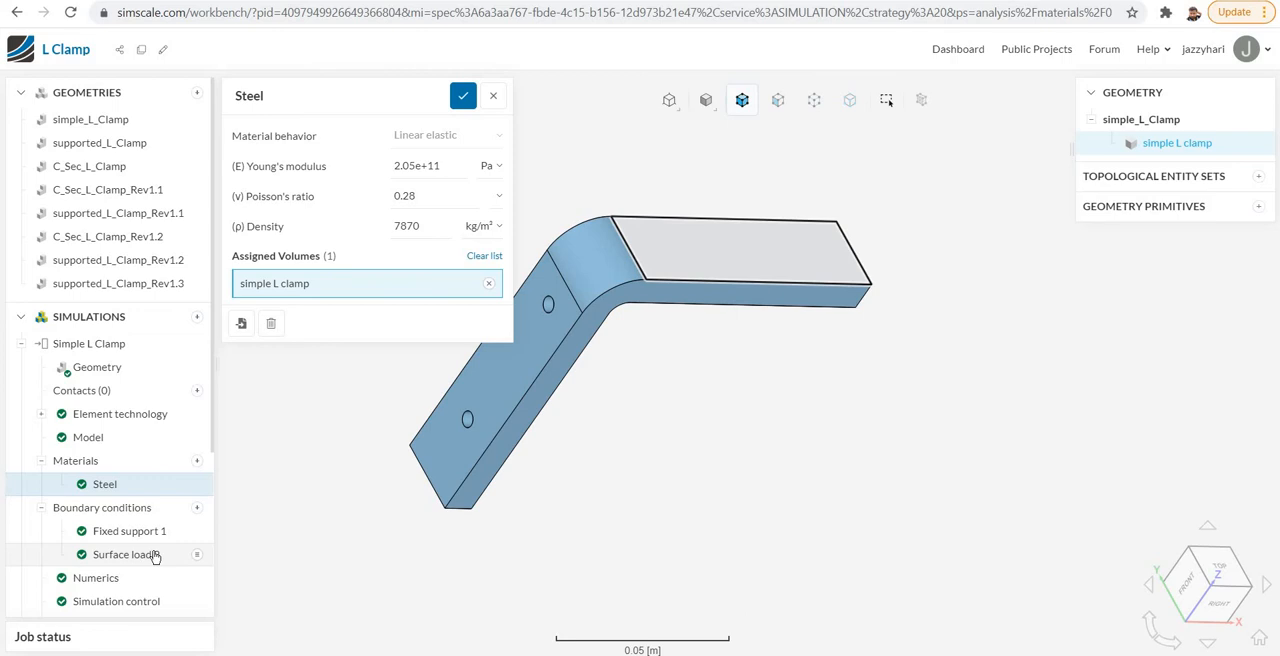
Show Surface load 2 with -0.7 MPa on the clamp's top face.
click(124, 554)
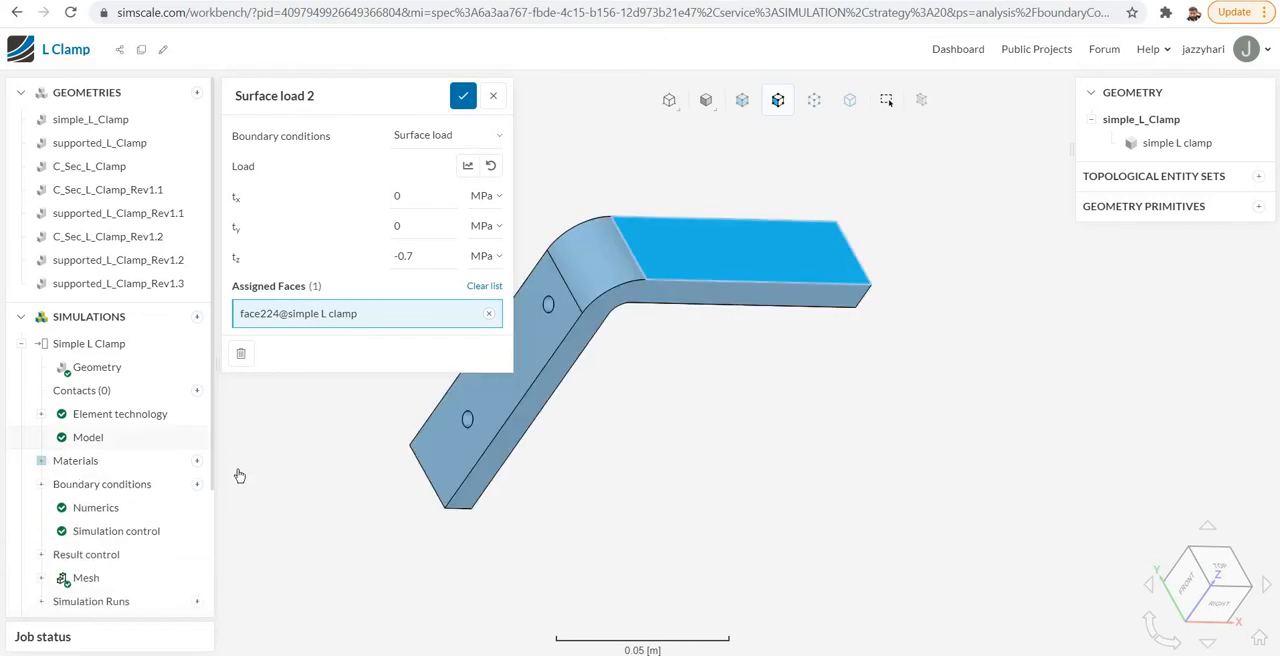
scroll(down, 3)
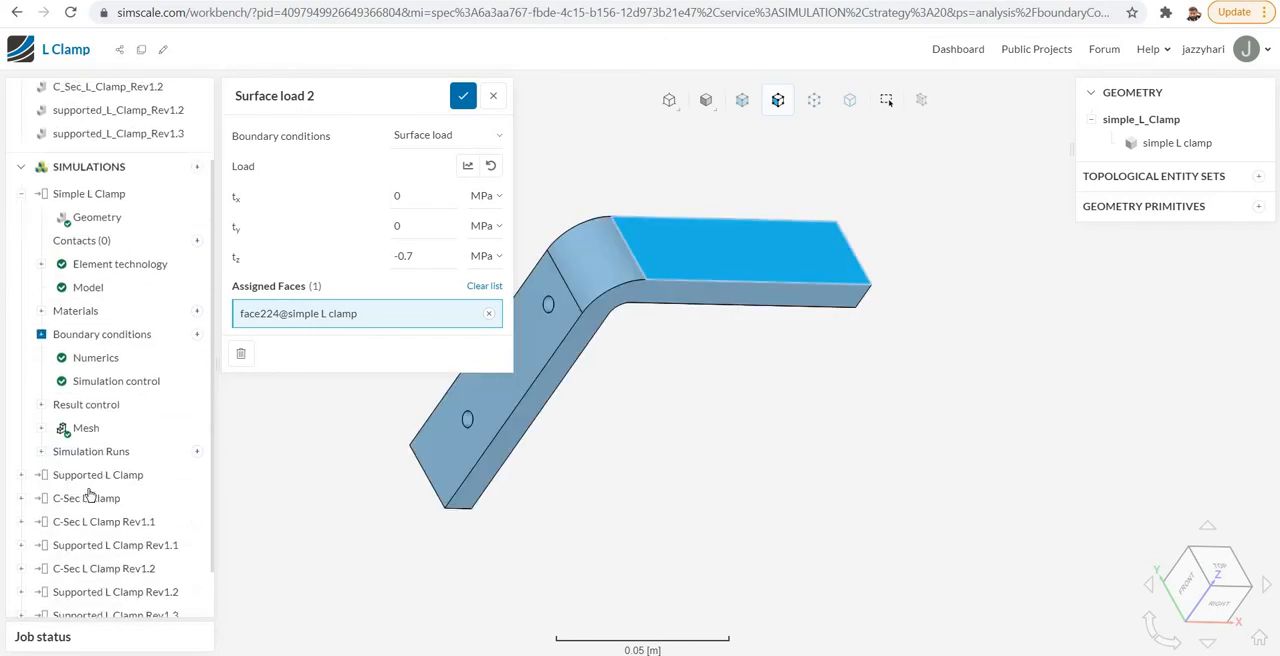
scroll(up, 3)
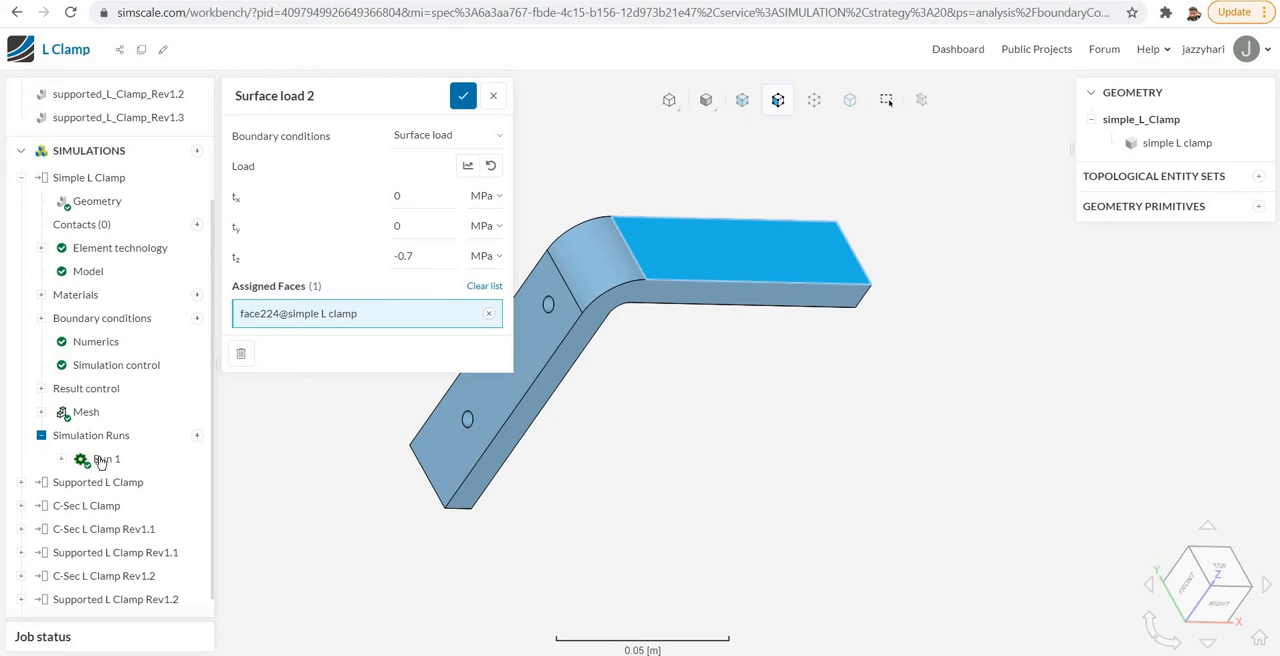
Open Run 1 of the simple L clamp and launch post-processing of its results.
click(104, 460)
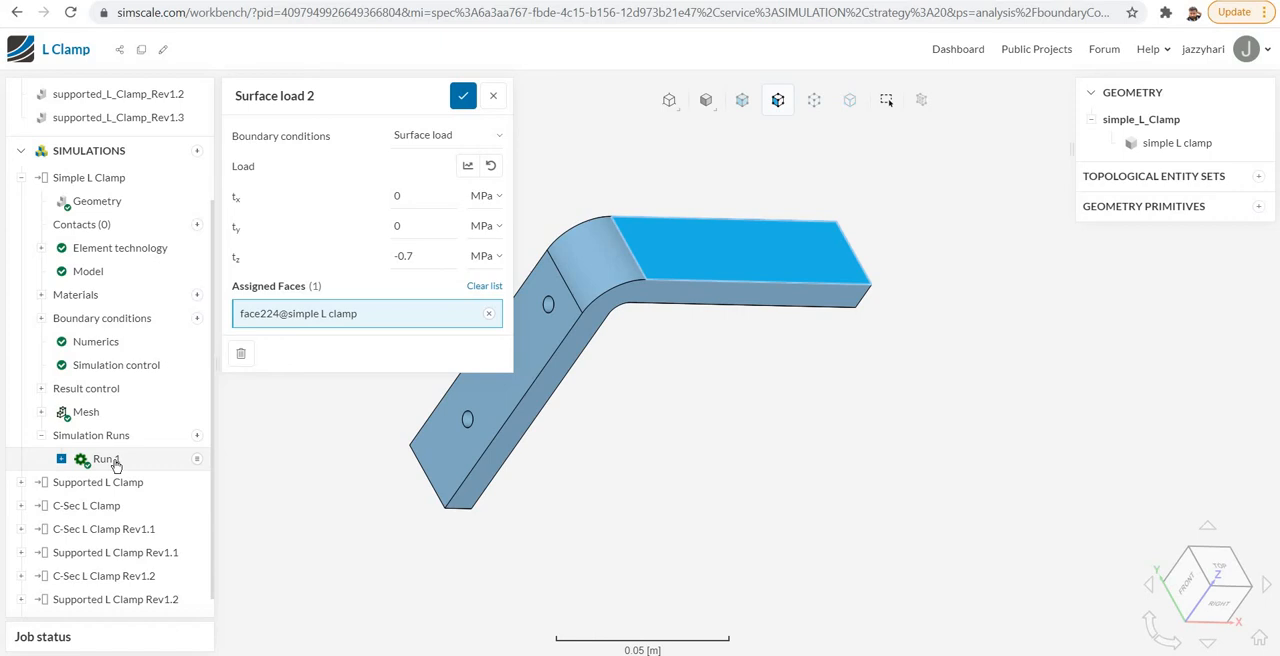
click(104, 460)
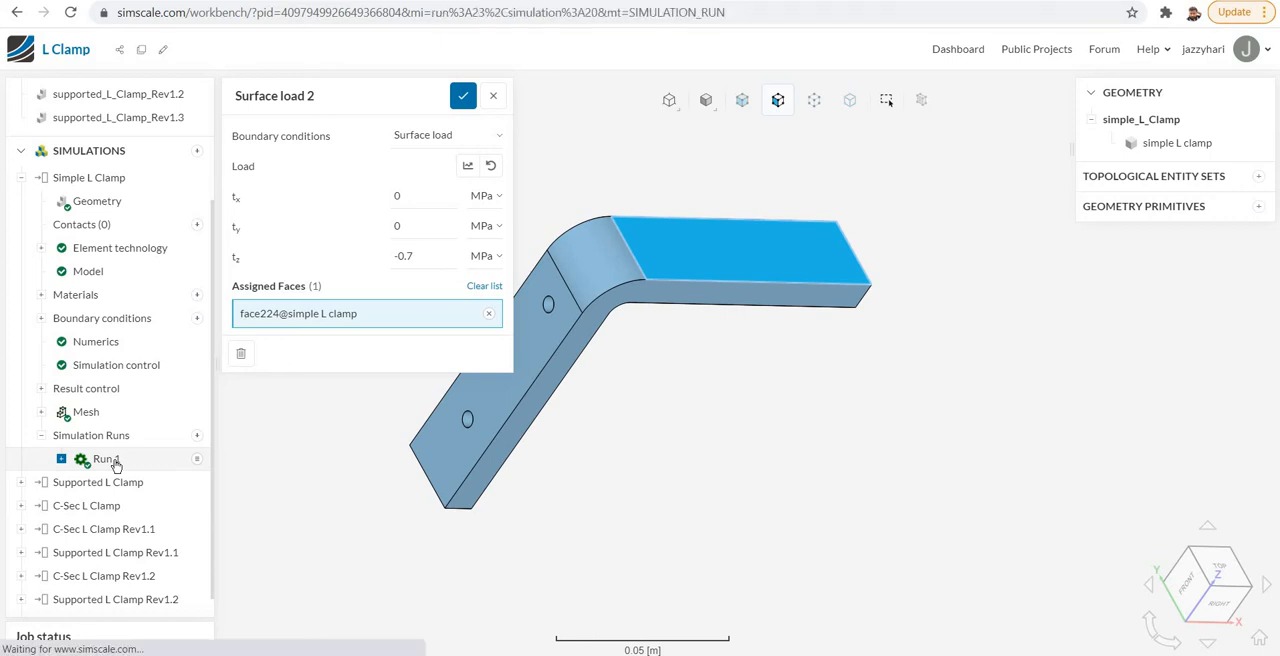
click(106, 458)
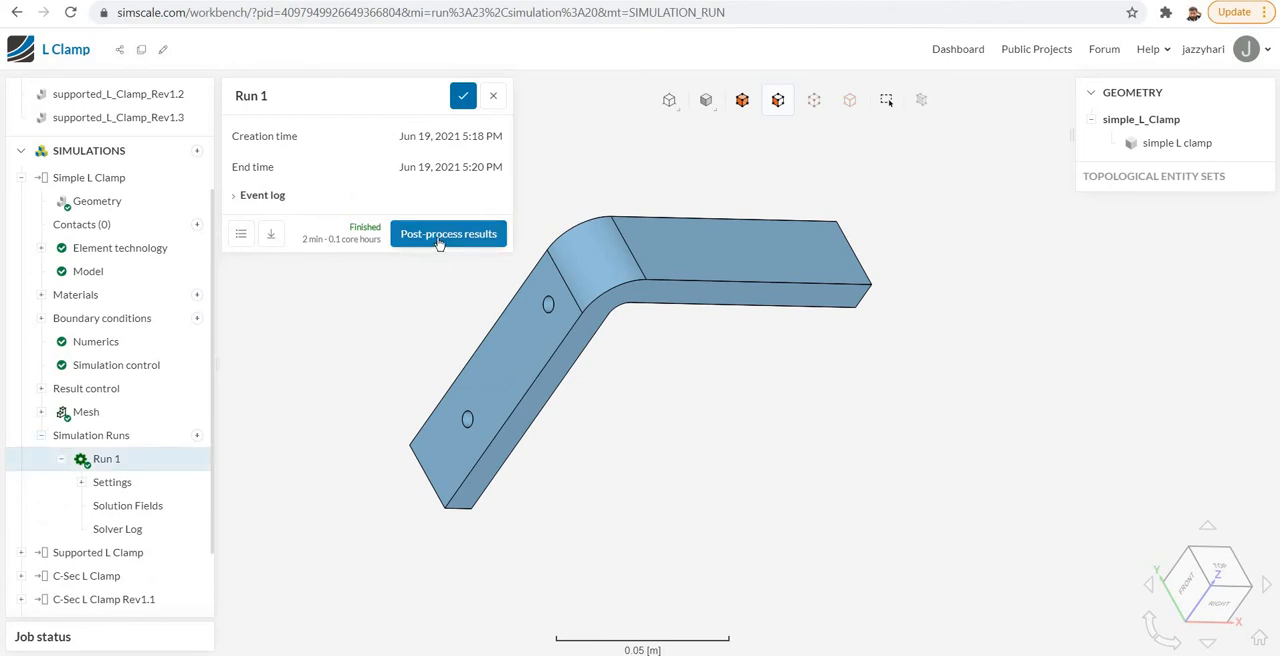
click(448, 232)
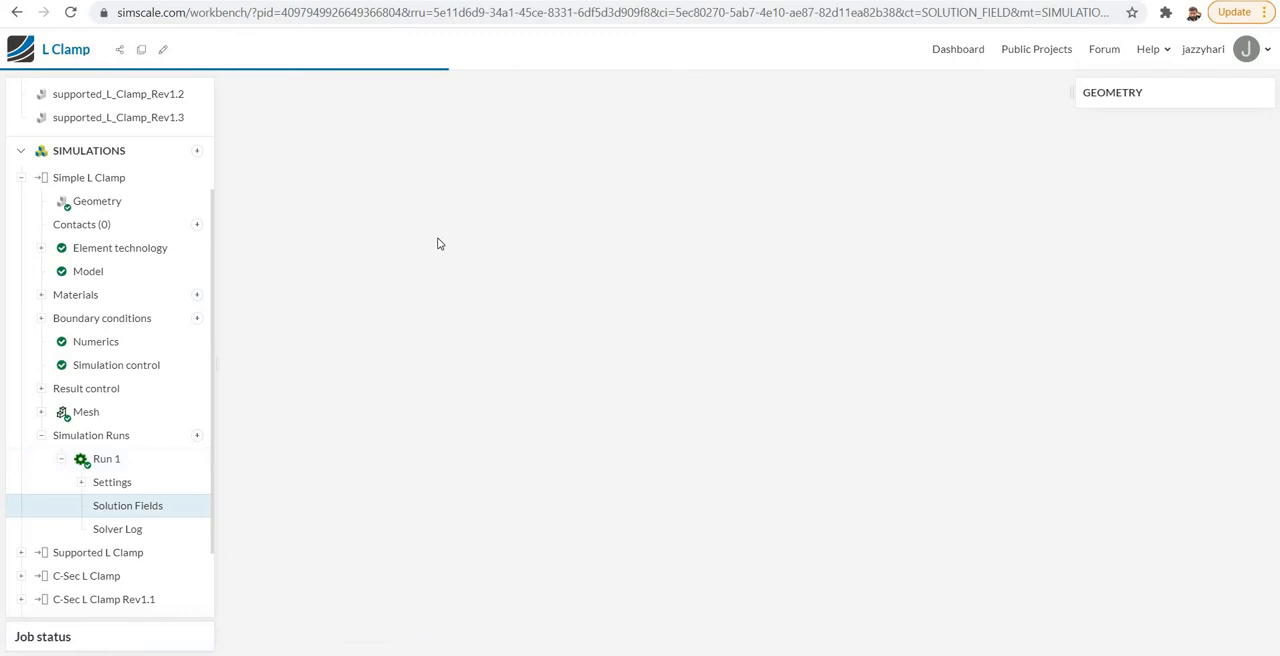
mouse_move(812, 266)
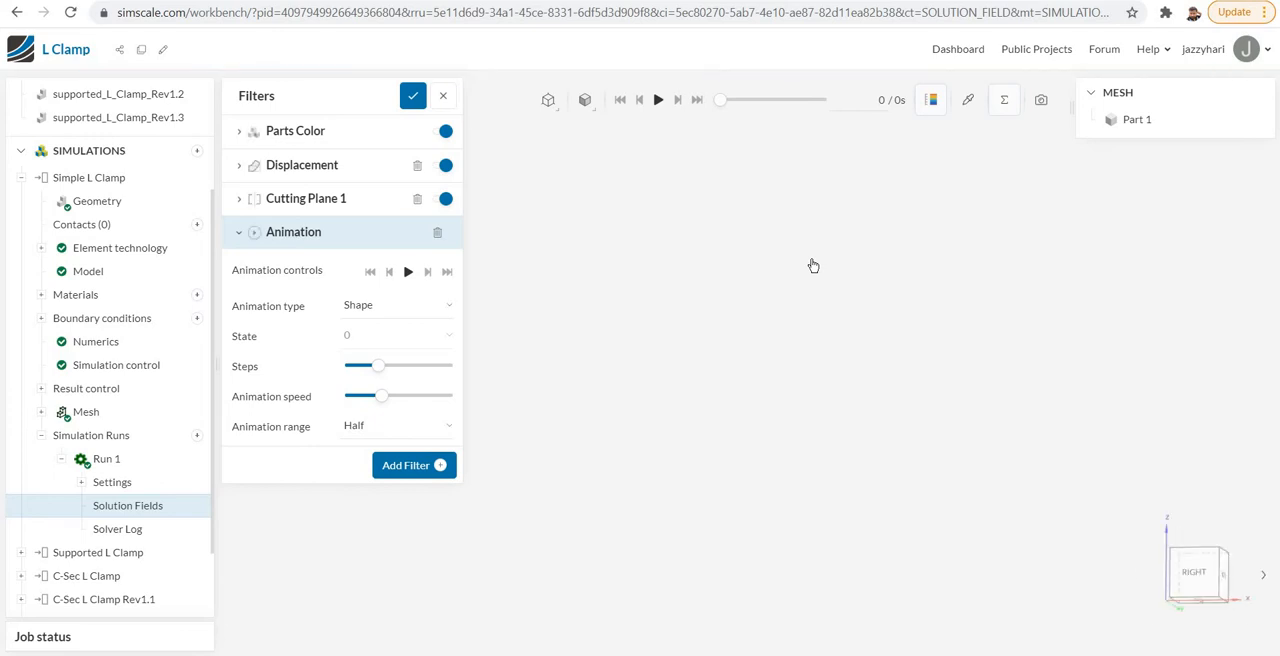
mouse_move(1196, 572)
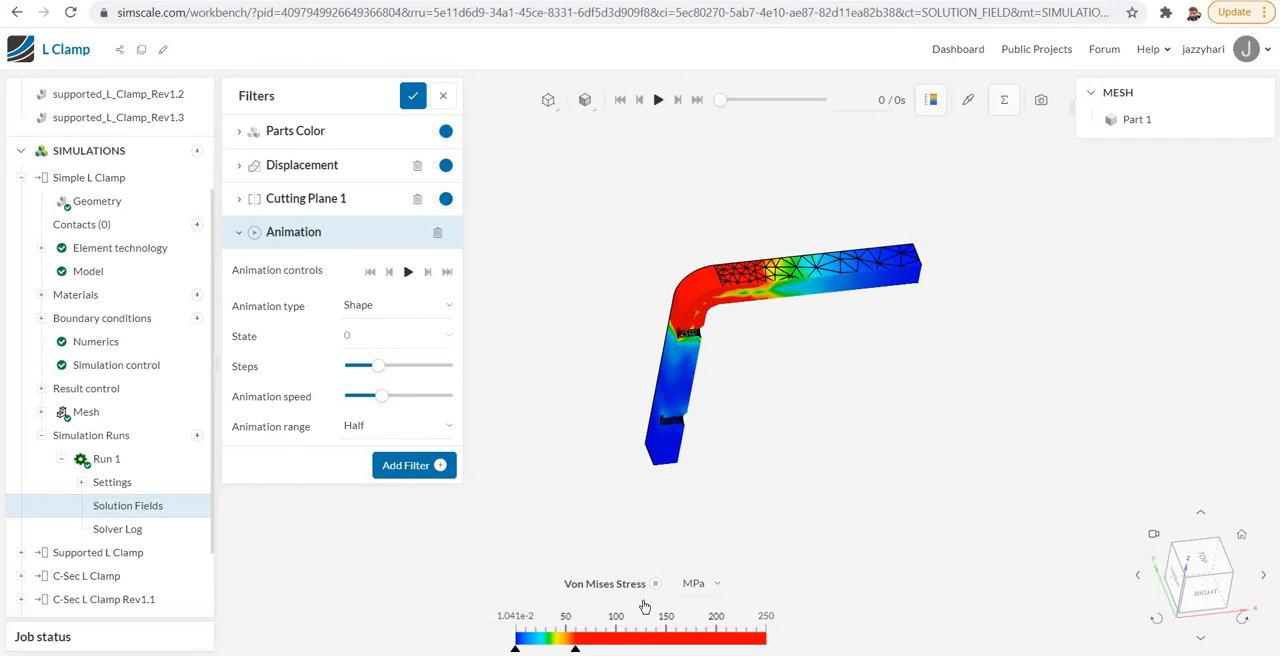
mouse_move(718, 592)
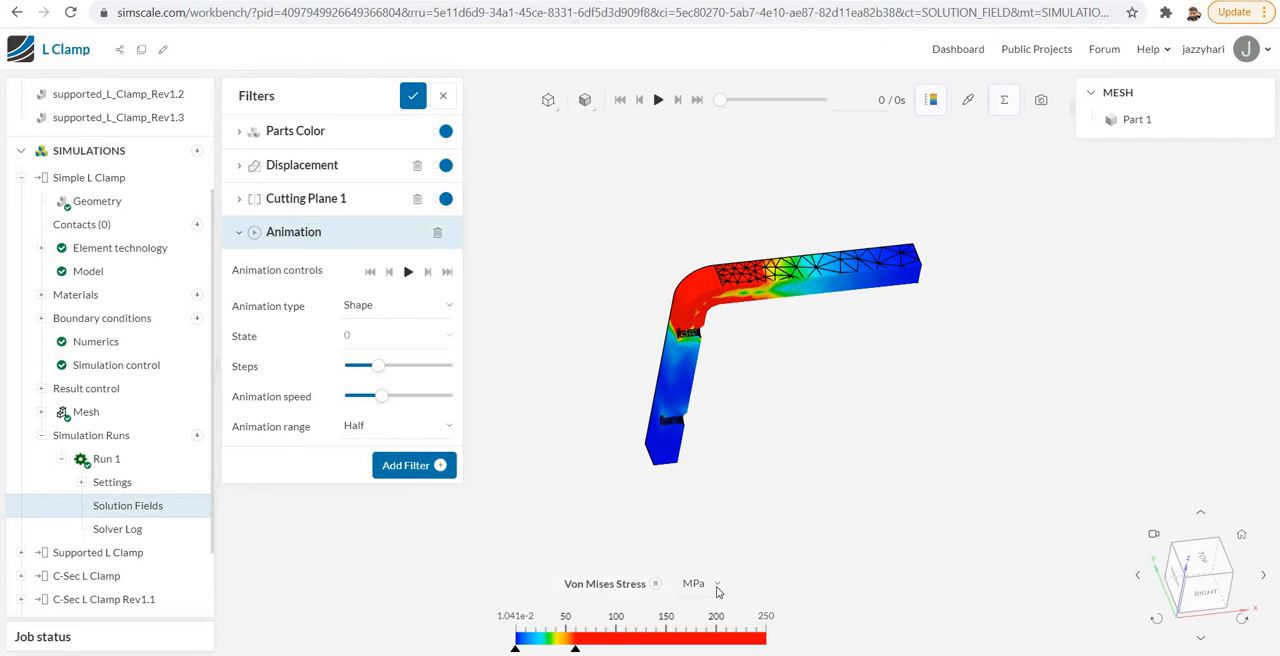
Switch the von Mises stress legend to Pa and back to MPa.
click(700, 584)
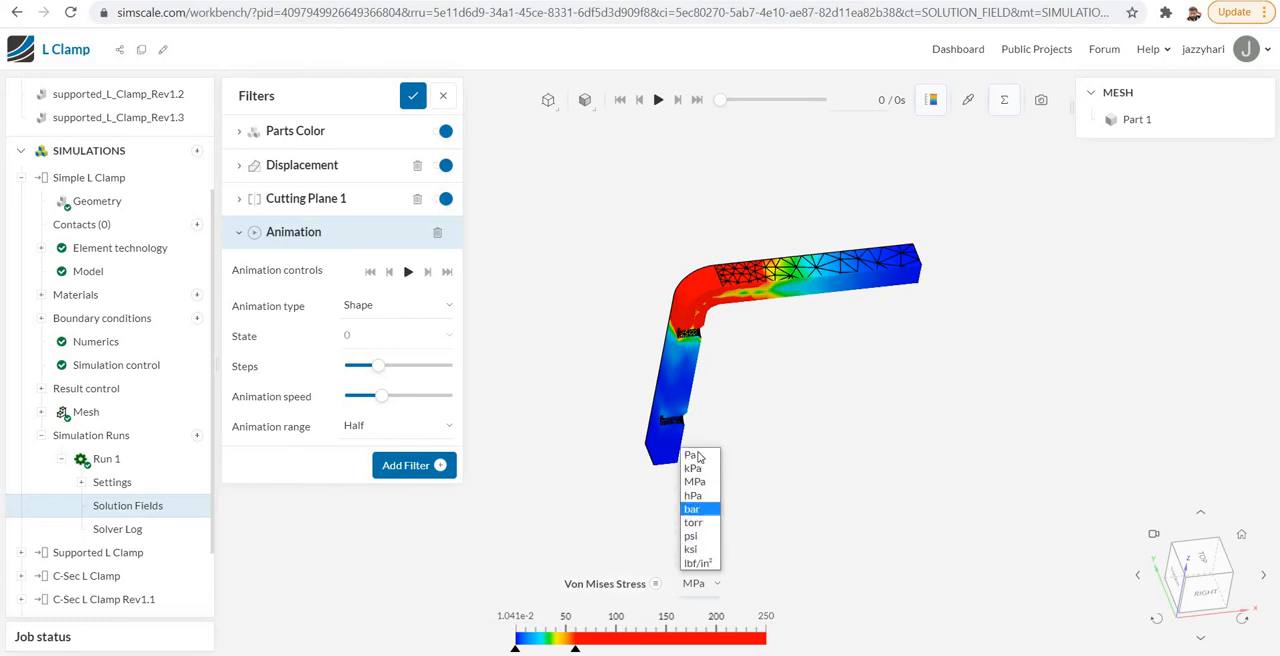
click(690, 456)
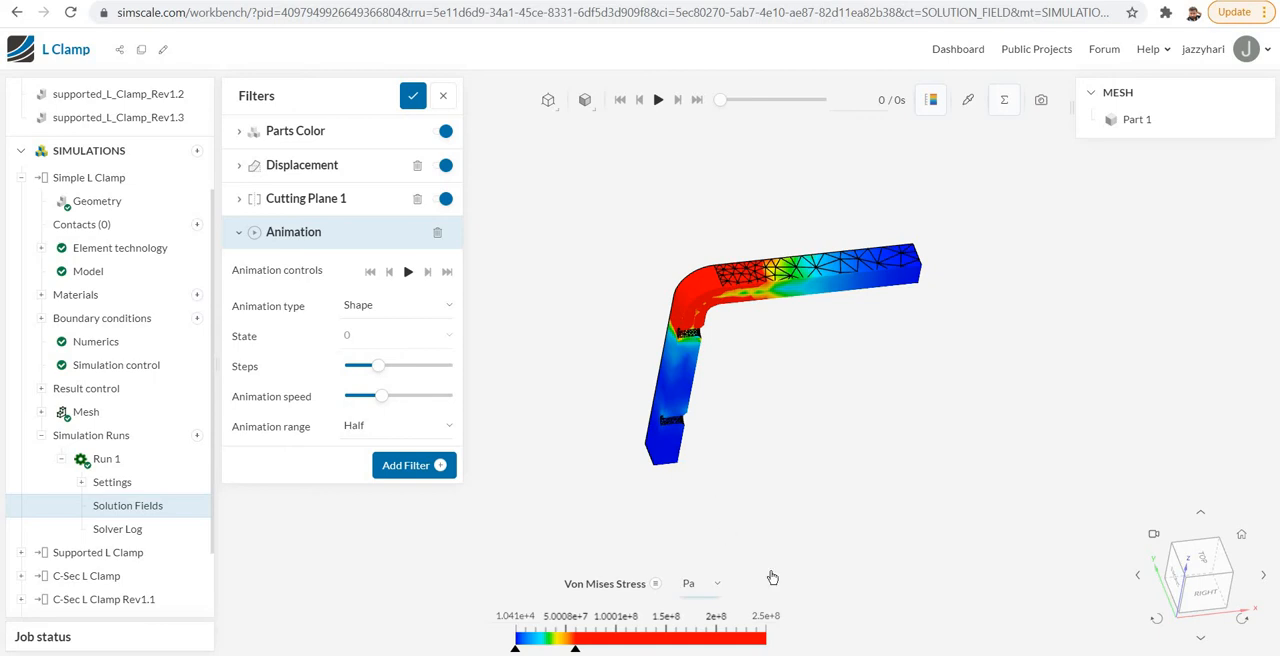
click(700, 584)
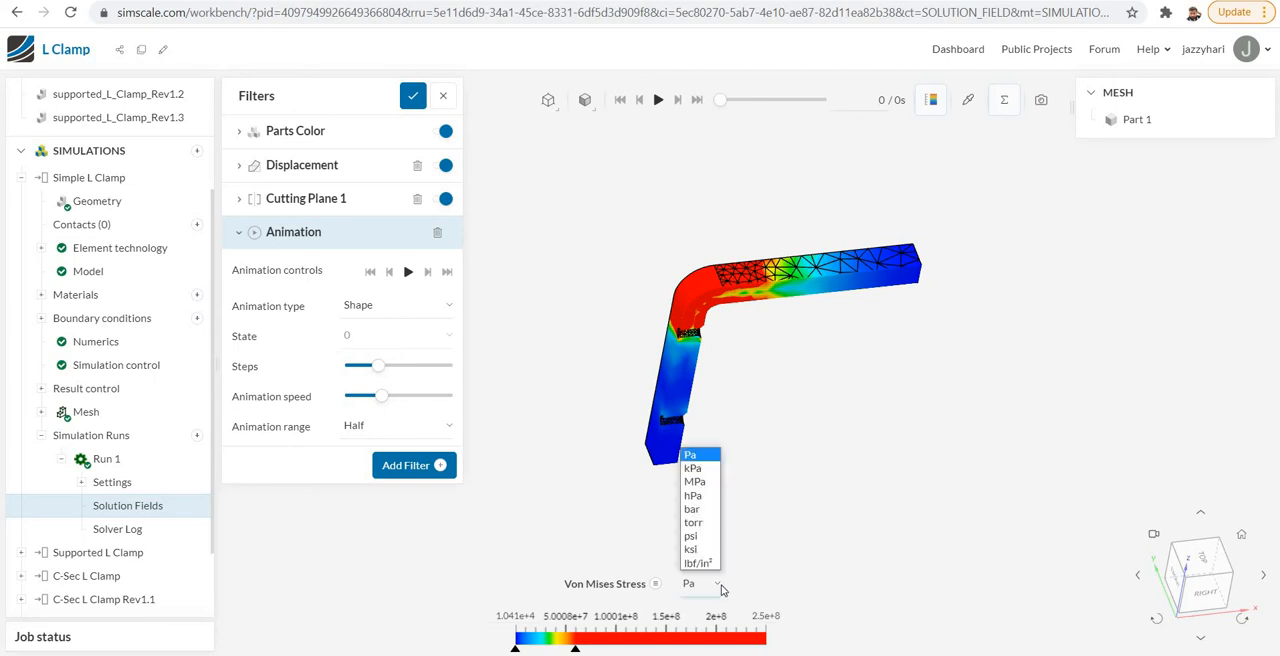
mouse_move(696, 482)
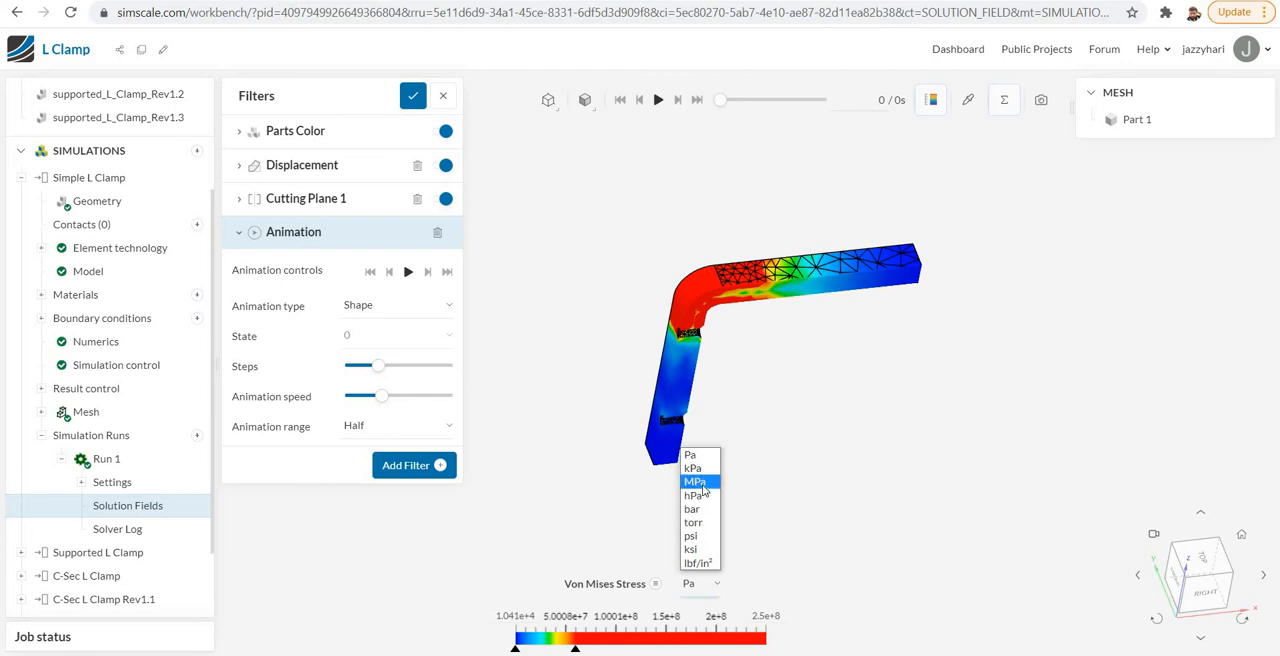
click(696, 480)
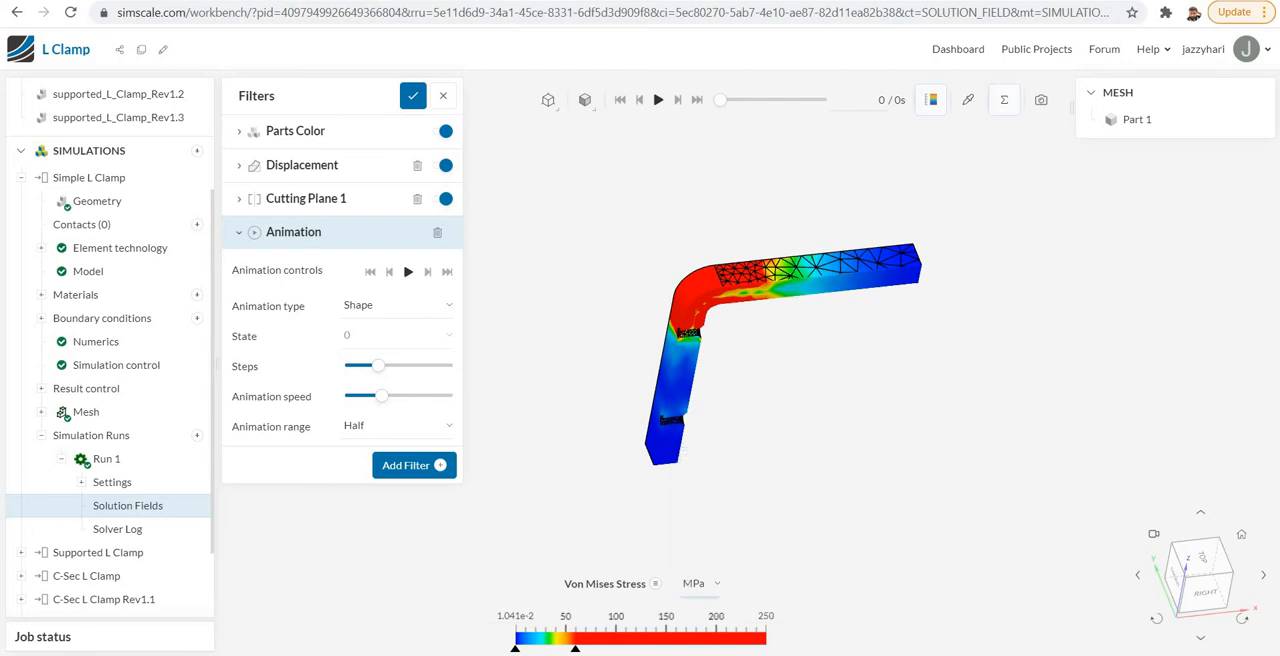
mouse_move(930, 100)
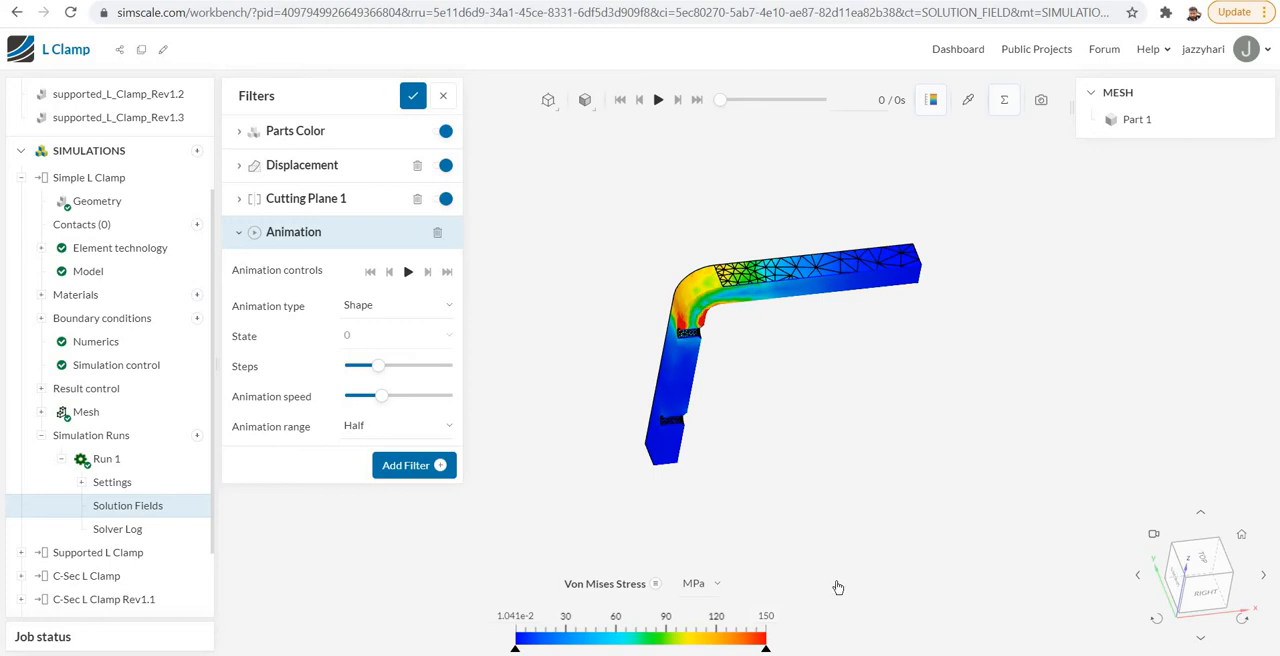
mouse_move(658, 588)
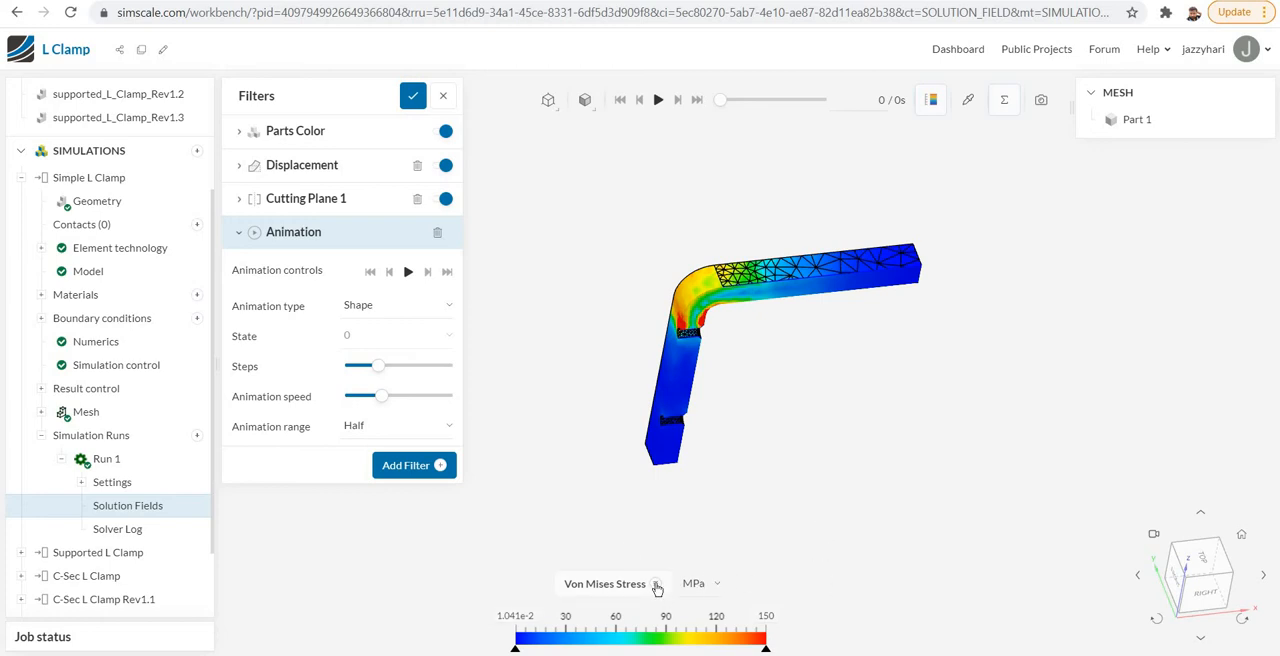
click(656, 584)
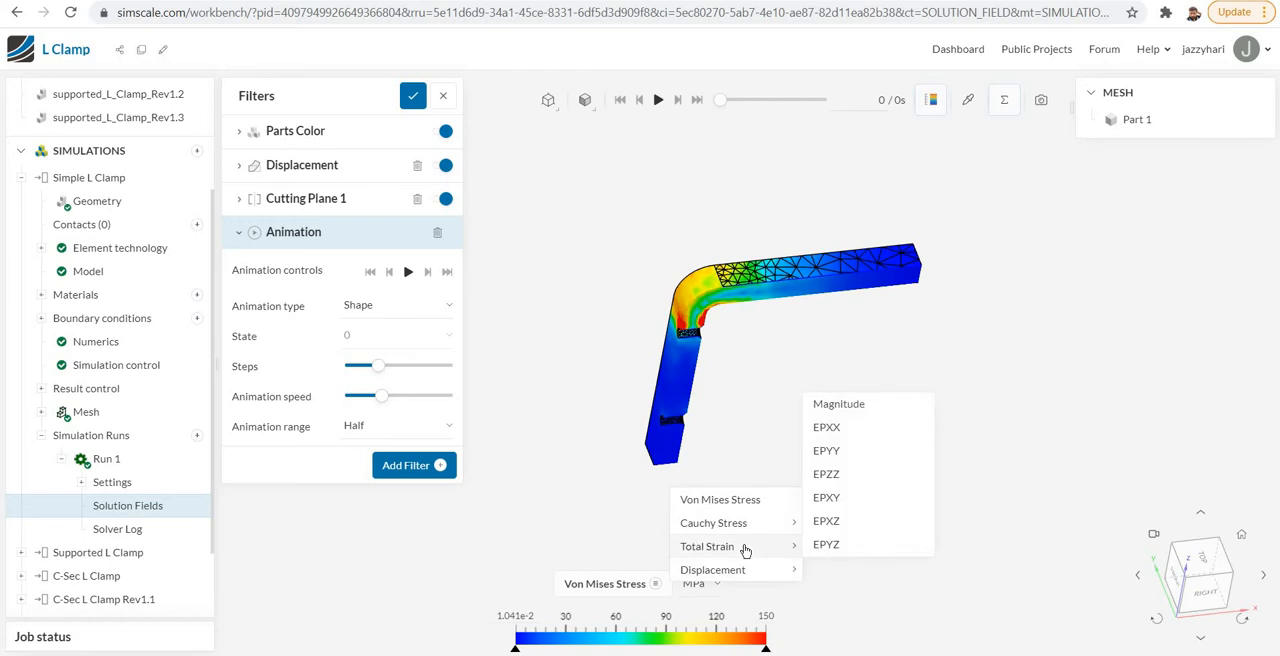
mouse_move(740, 556)
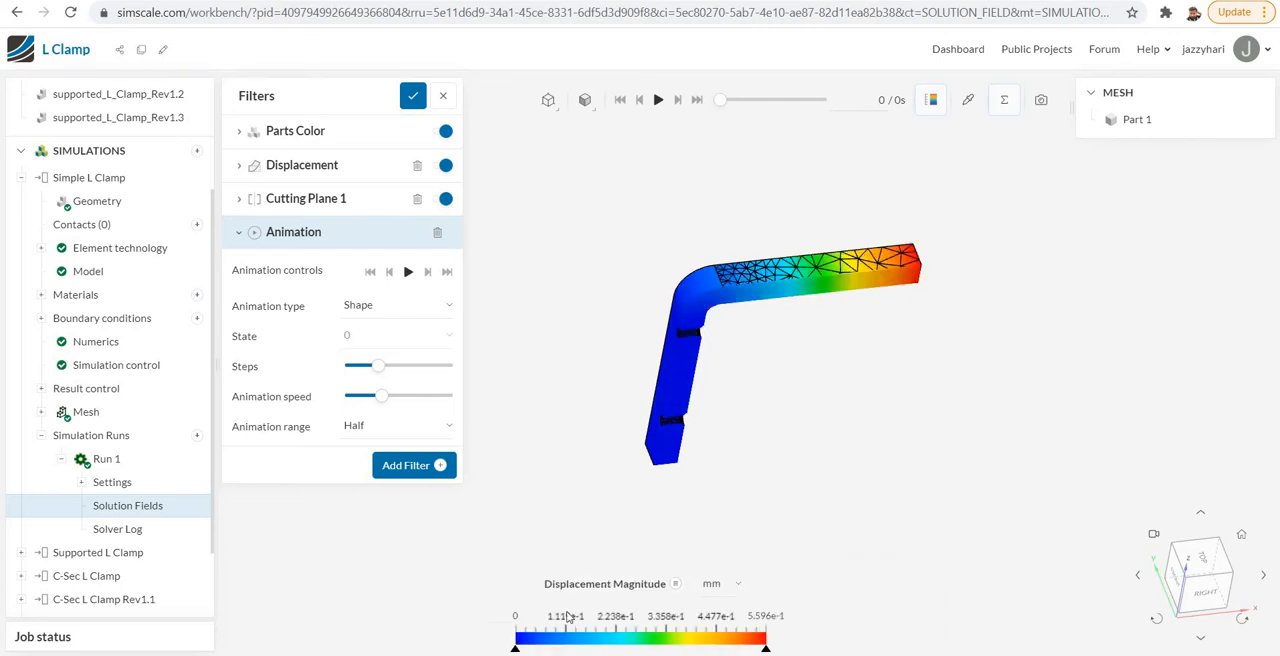
click(720, 584)
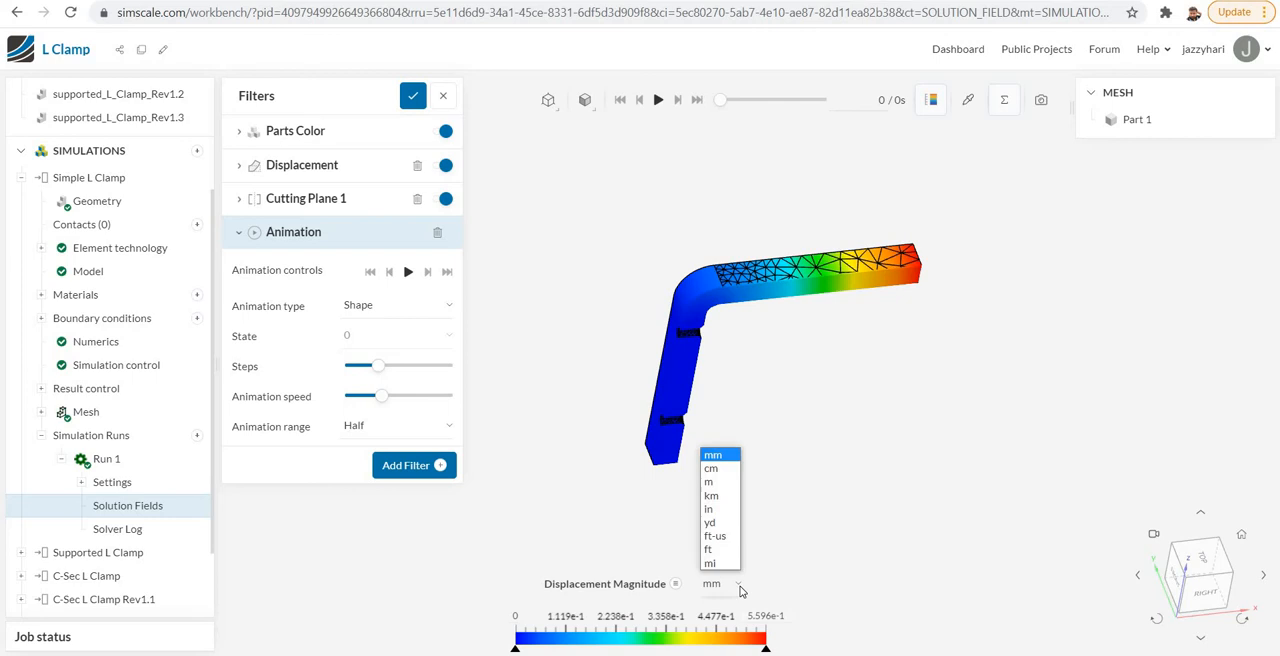
mouse_move(712, 468)
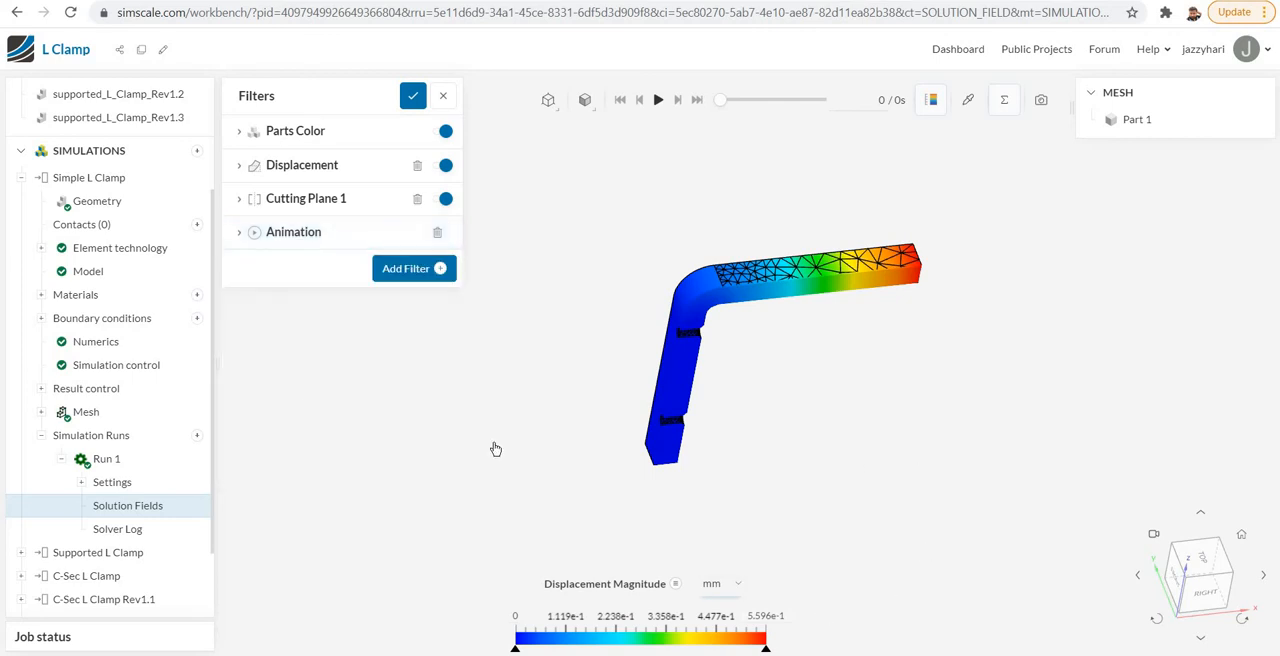
mouse_move(896, 576)
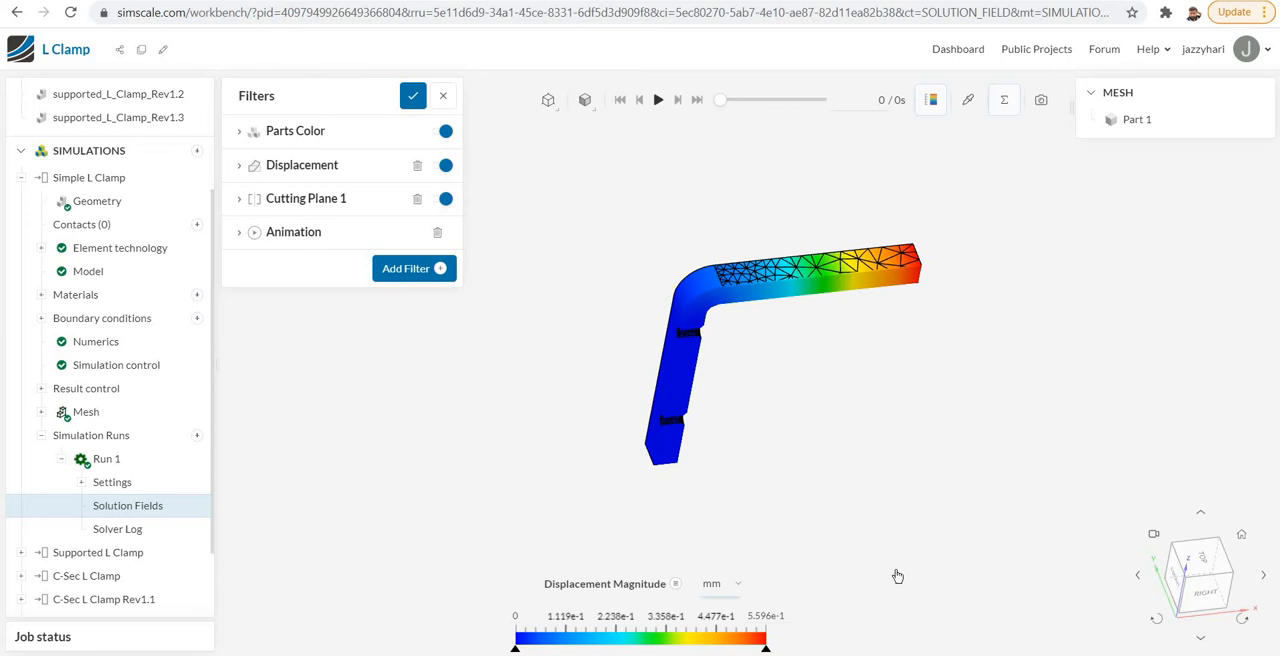
mouse_move(368, 212)
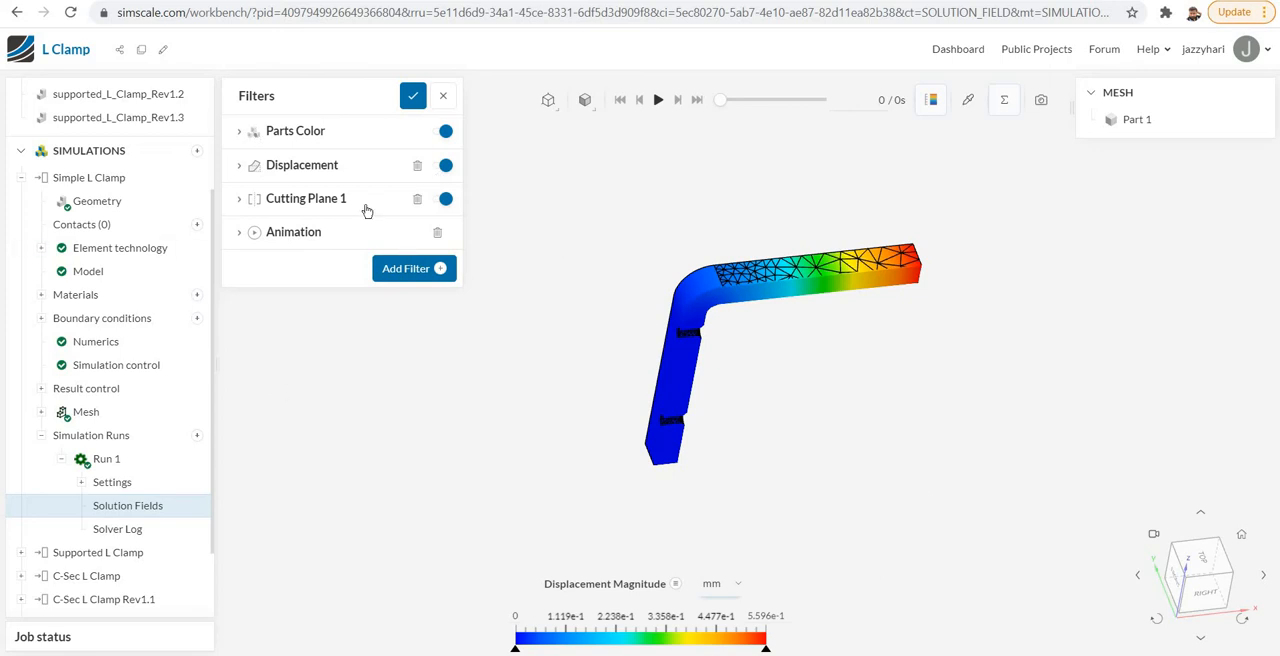
mouse_move(850, 420)
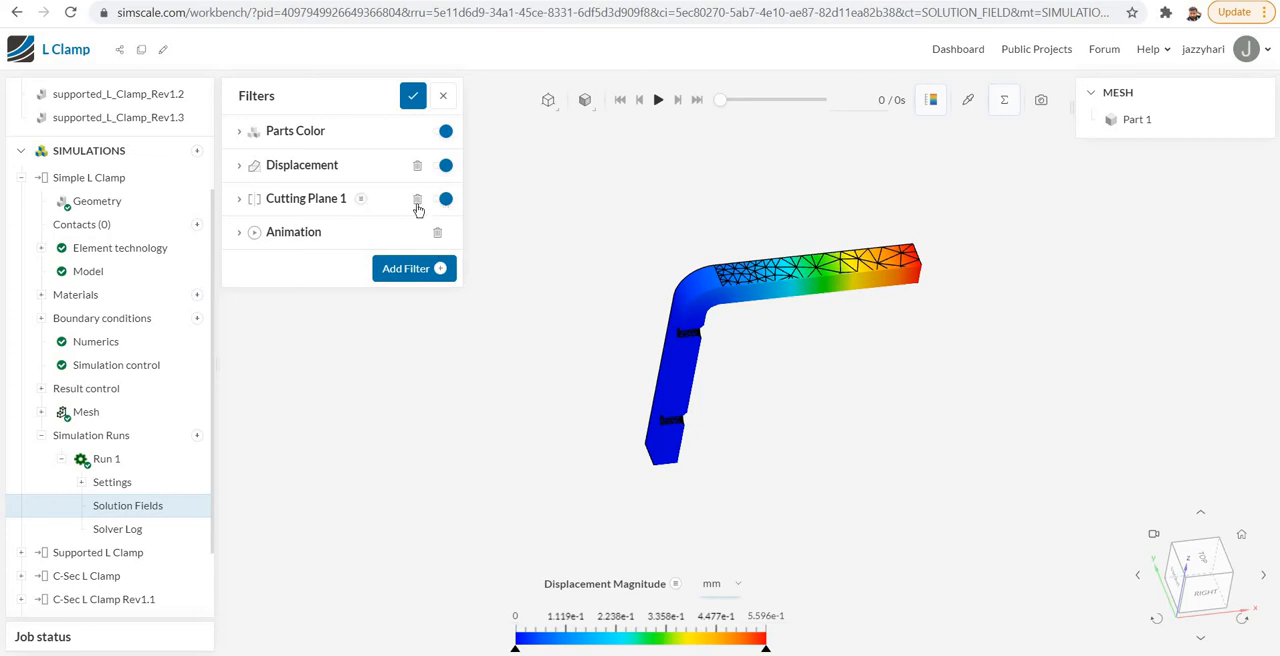
Delete Cutting Plane 1 and add a new cutting plane coloured by von Mises stress.
click(416, 198)
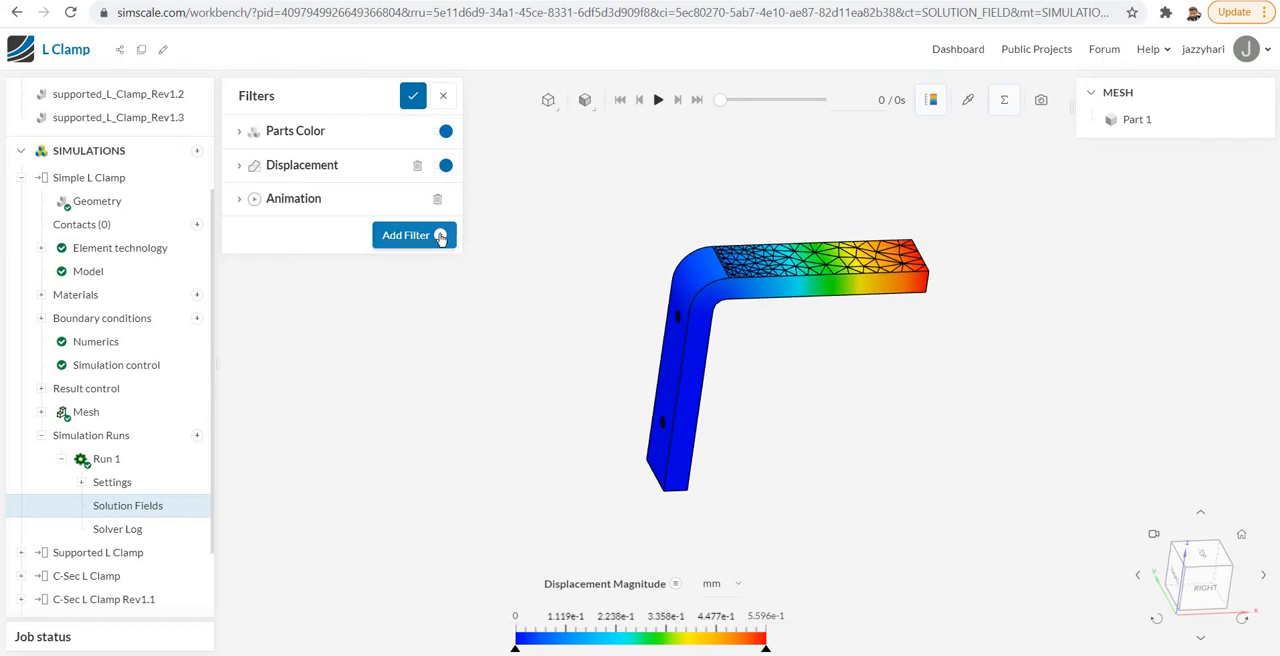
click(404, 236)
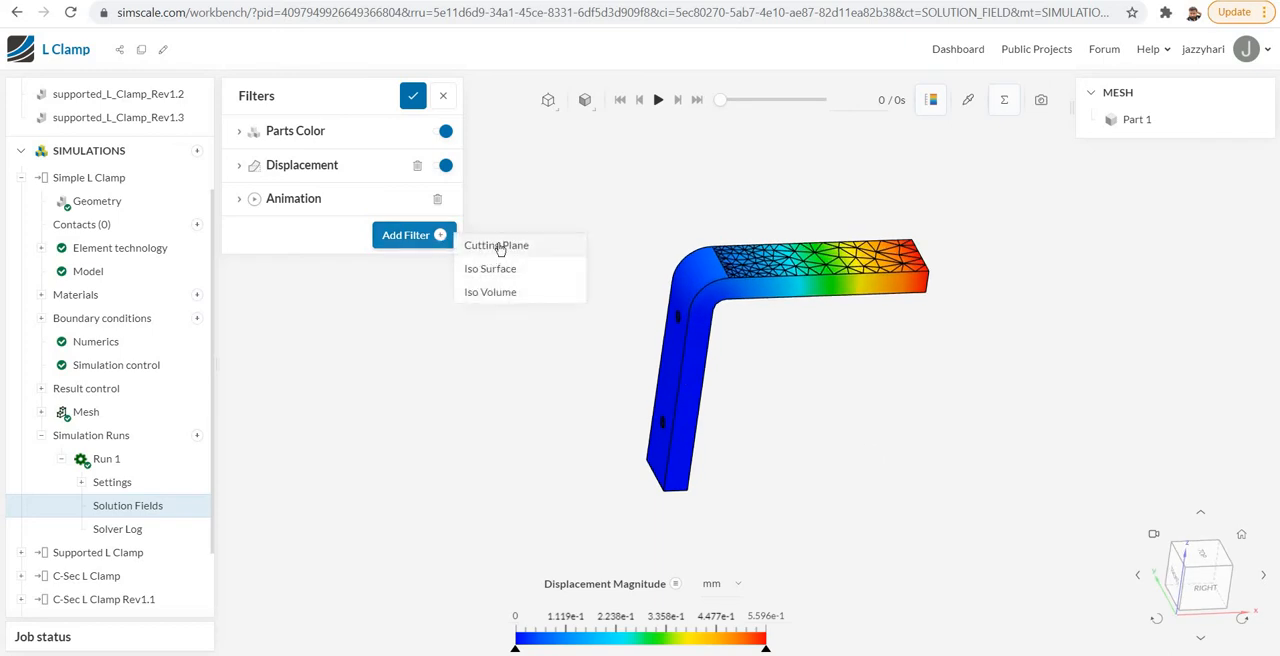
click(496, 244)
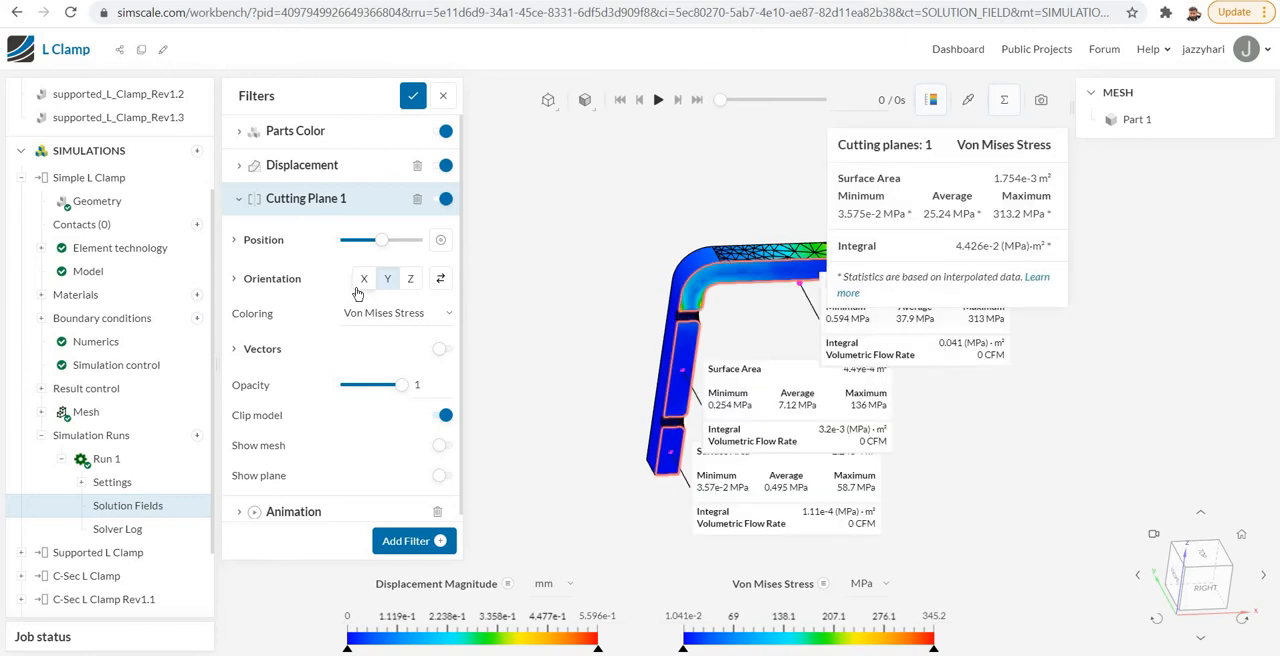
mouse_move(388, 290)
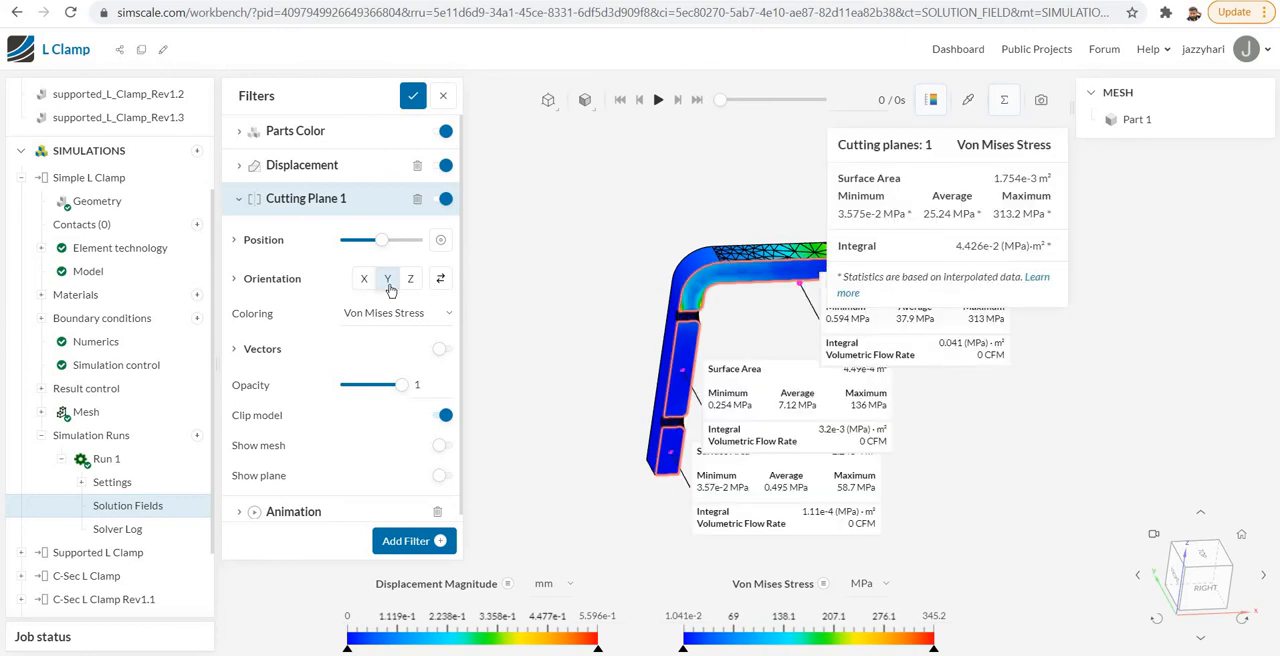
mouse_move(496, 300)
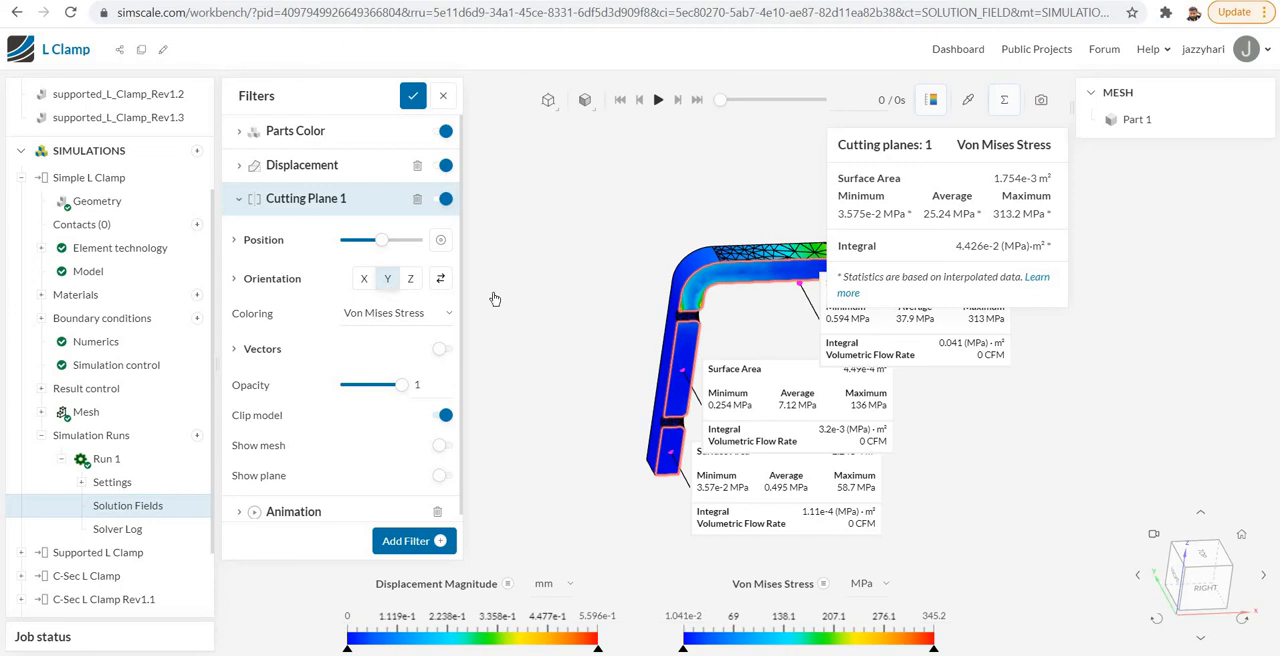
click(236, 198)
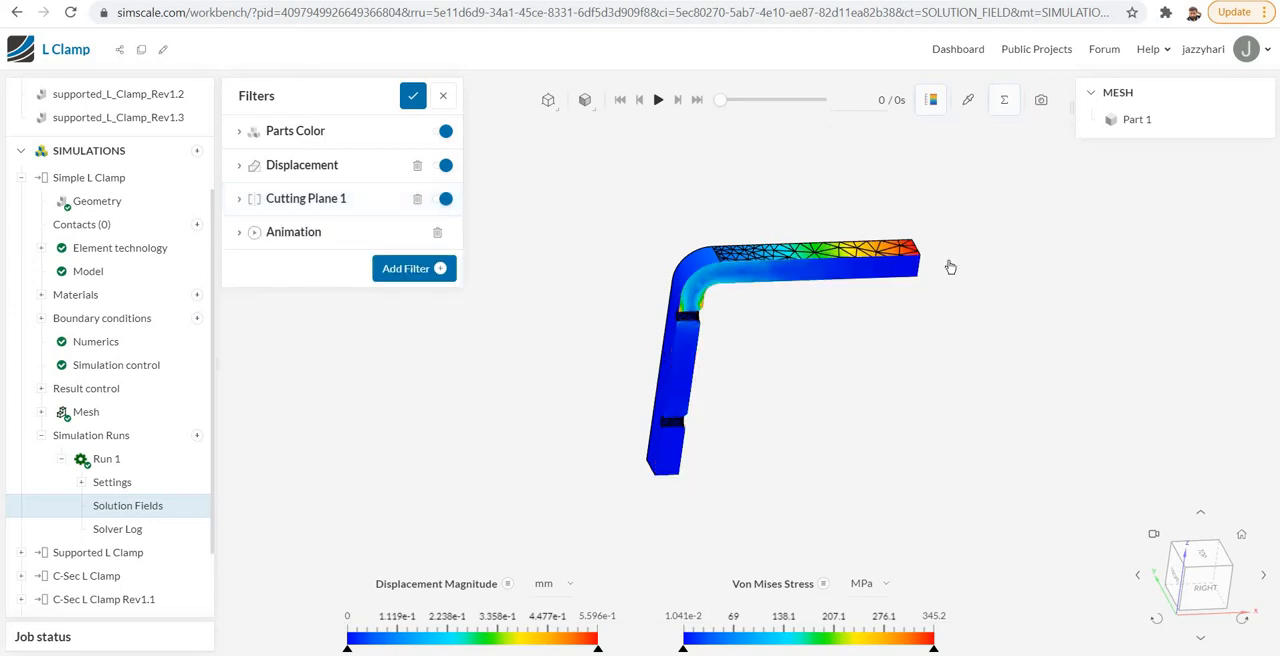
mouse_move(658, 328)
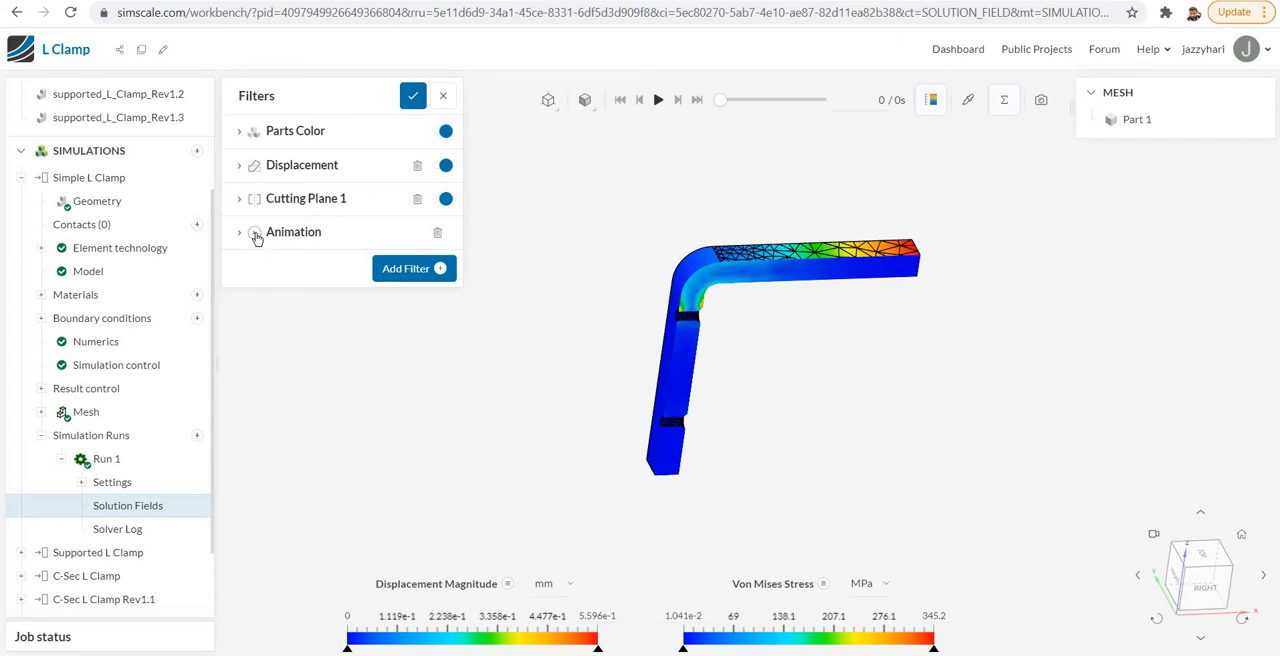
Expand the Animation filter and play the L Clamp's deformation shape animation.
click(238, 232)
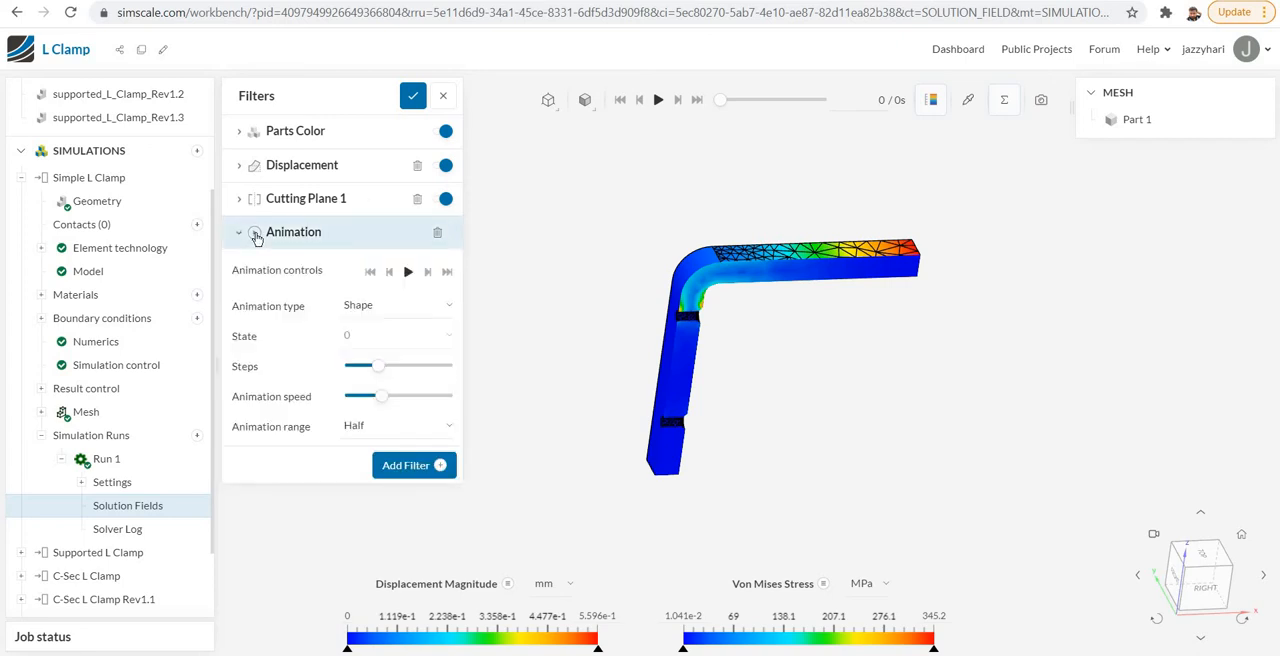
mouse_move(396, 276)
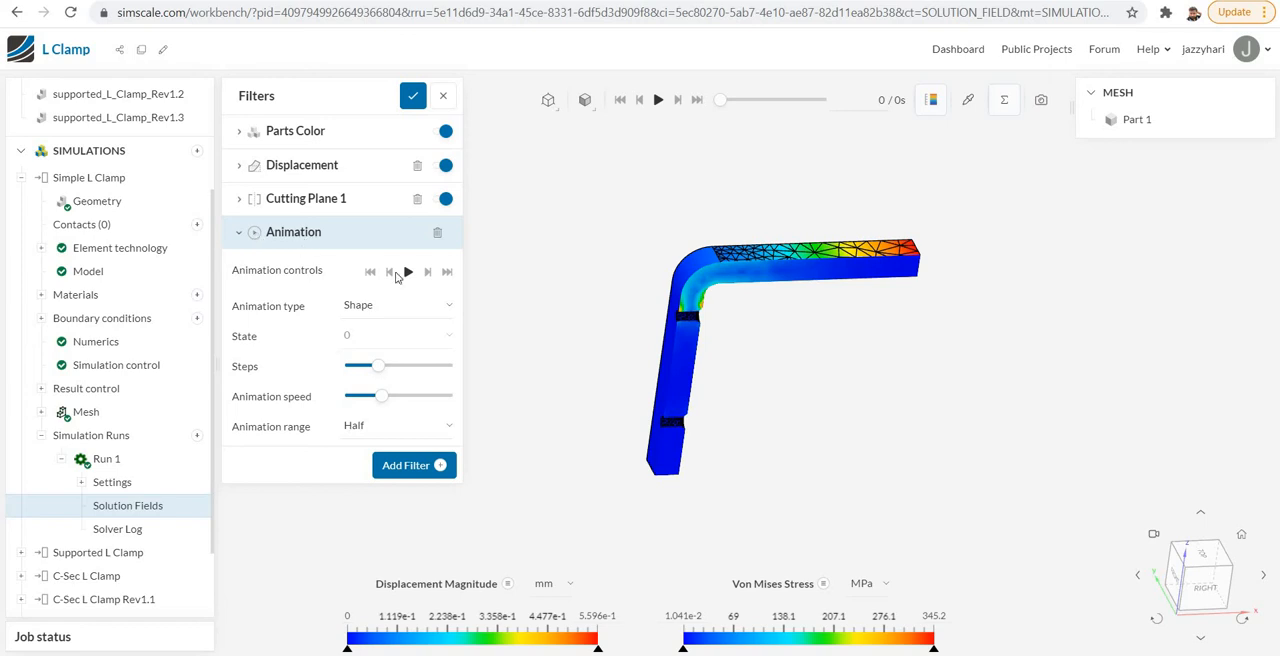
click(408, 272)
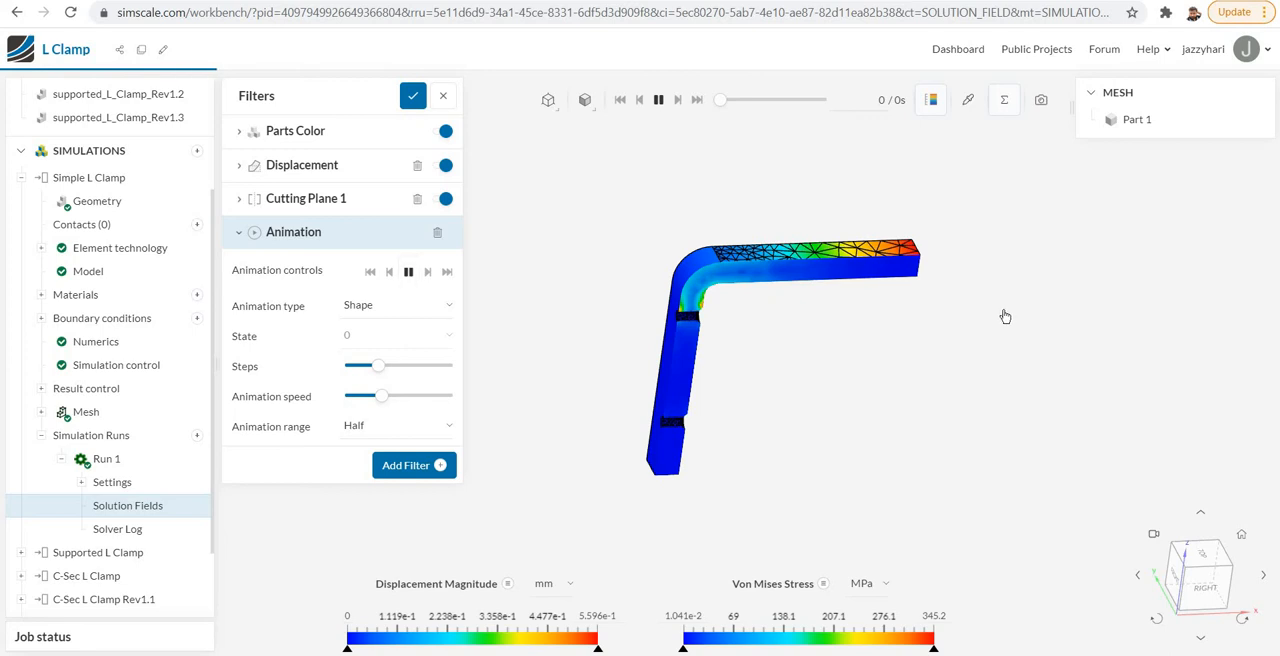
mouse_move(904, 332)
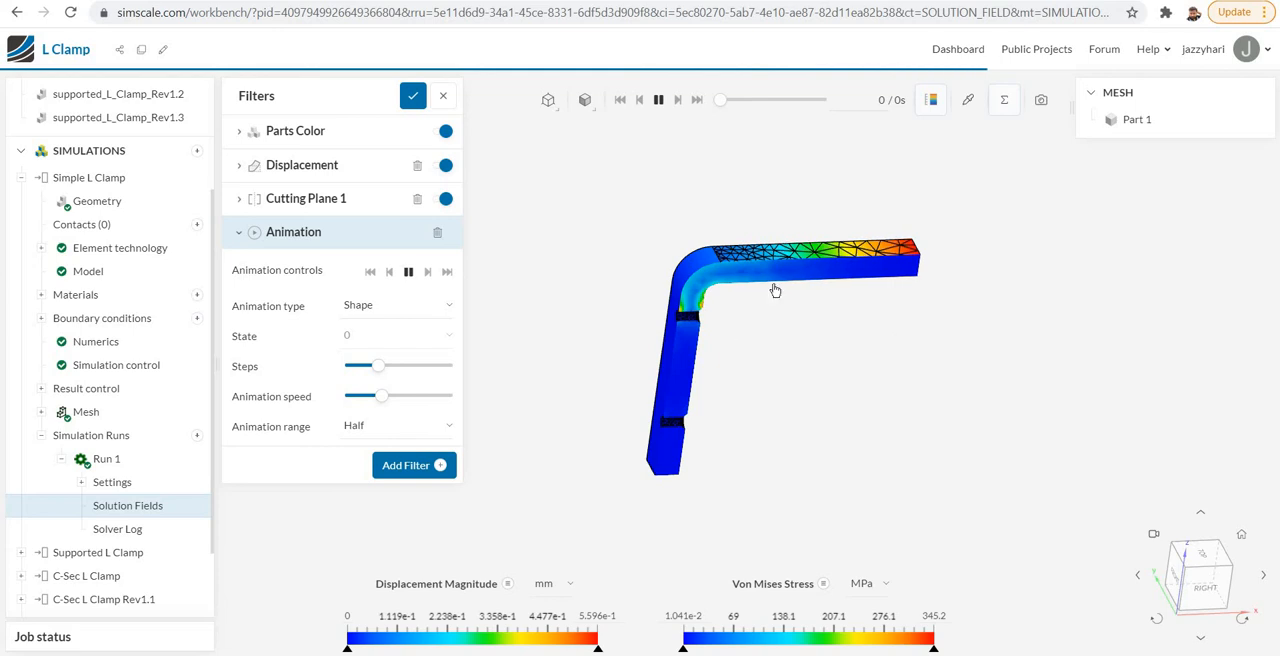
mouse_move(1022, 336)
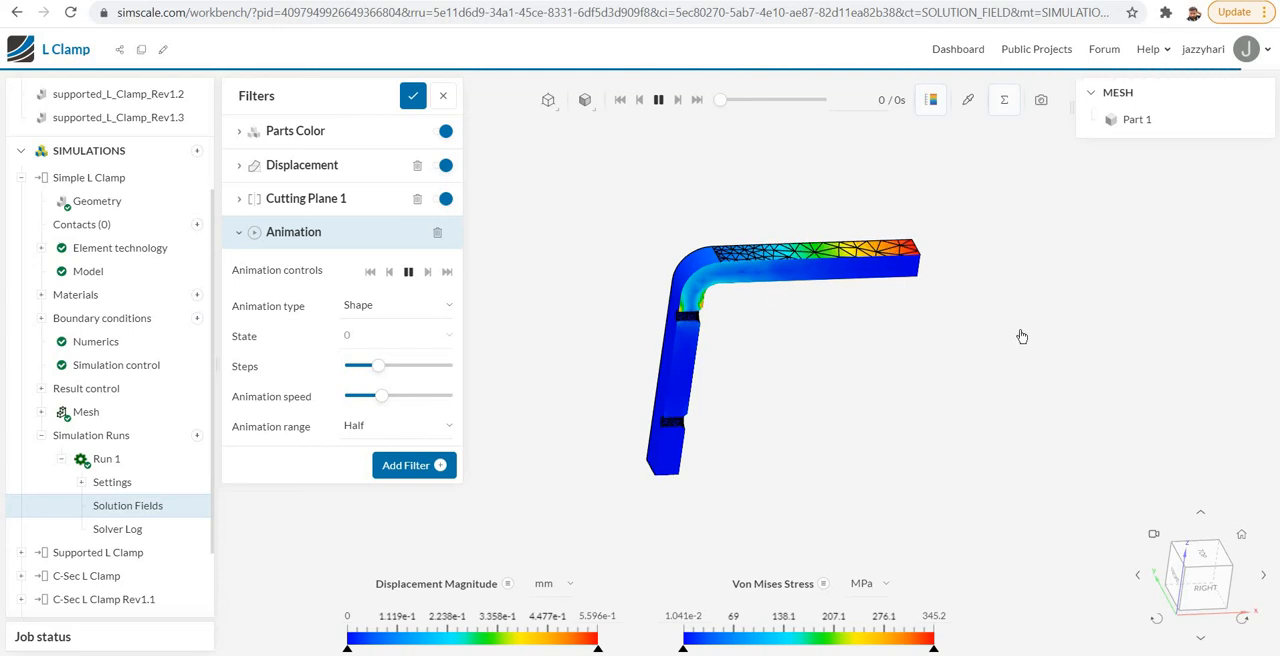
mouse_move(870, 400)
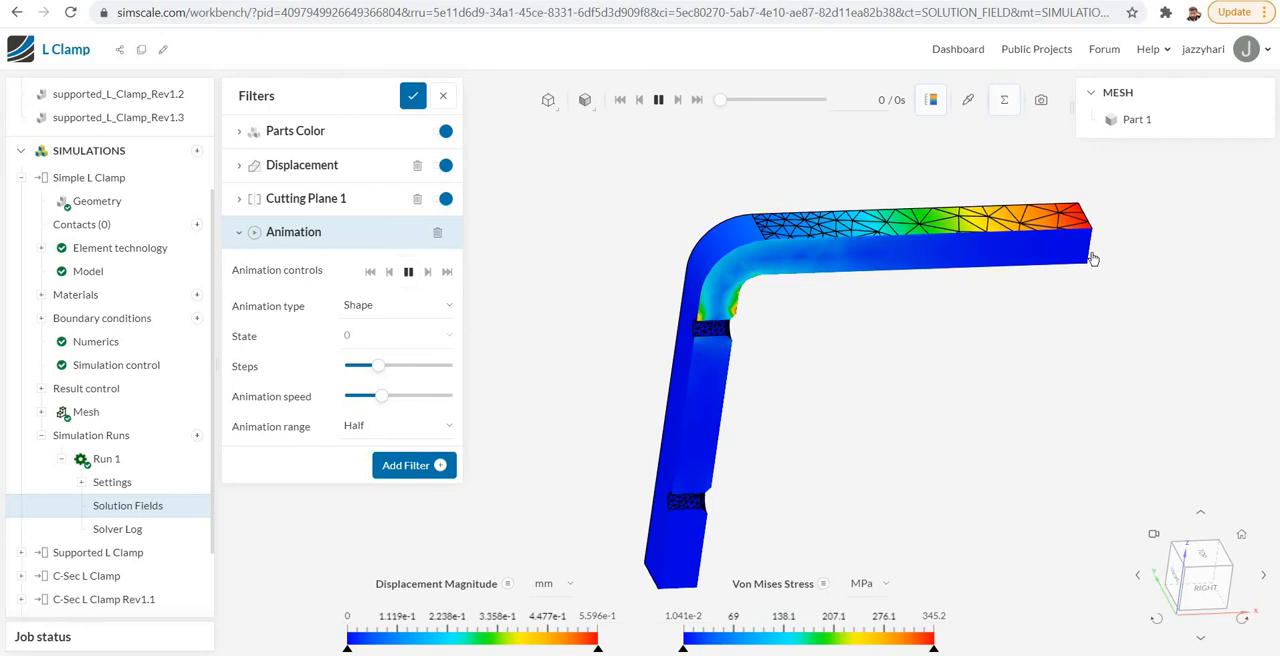
mouse_move(1064, 232)
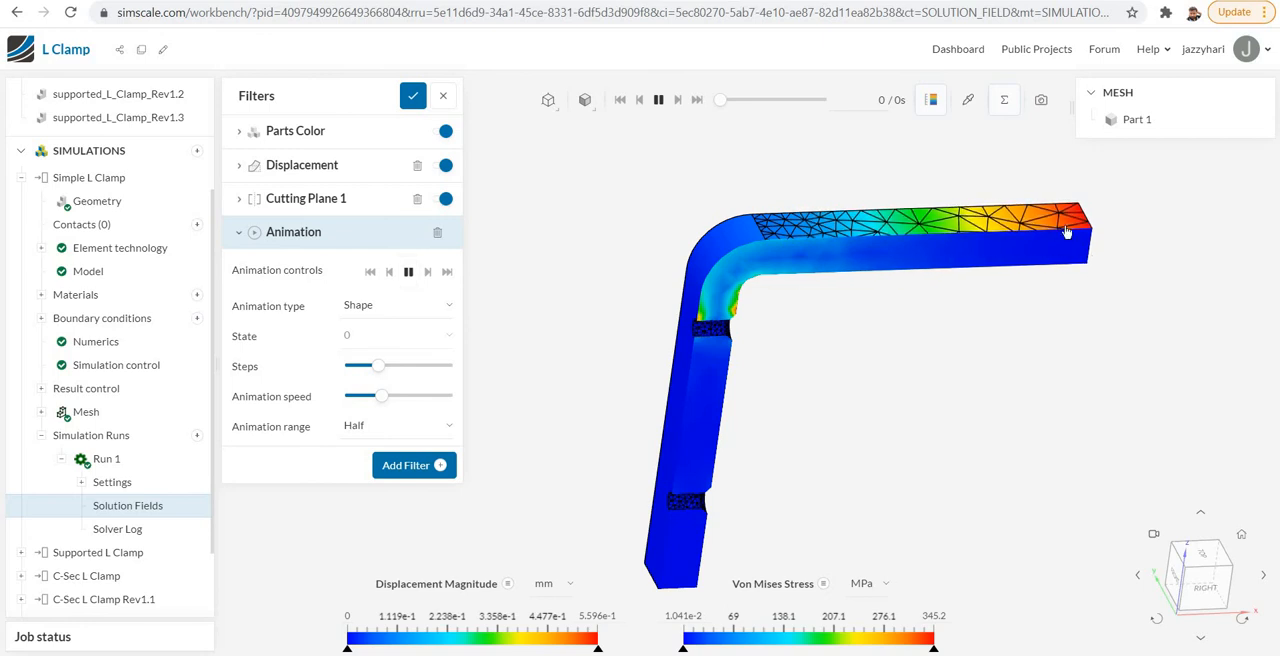
click(1136, 120)
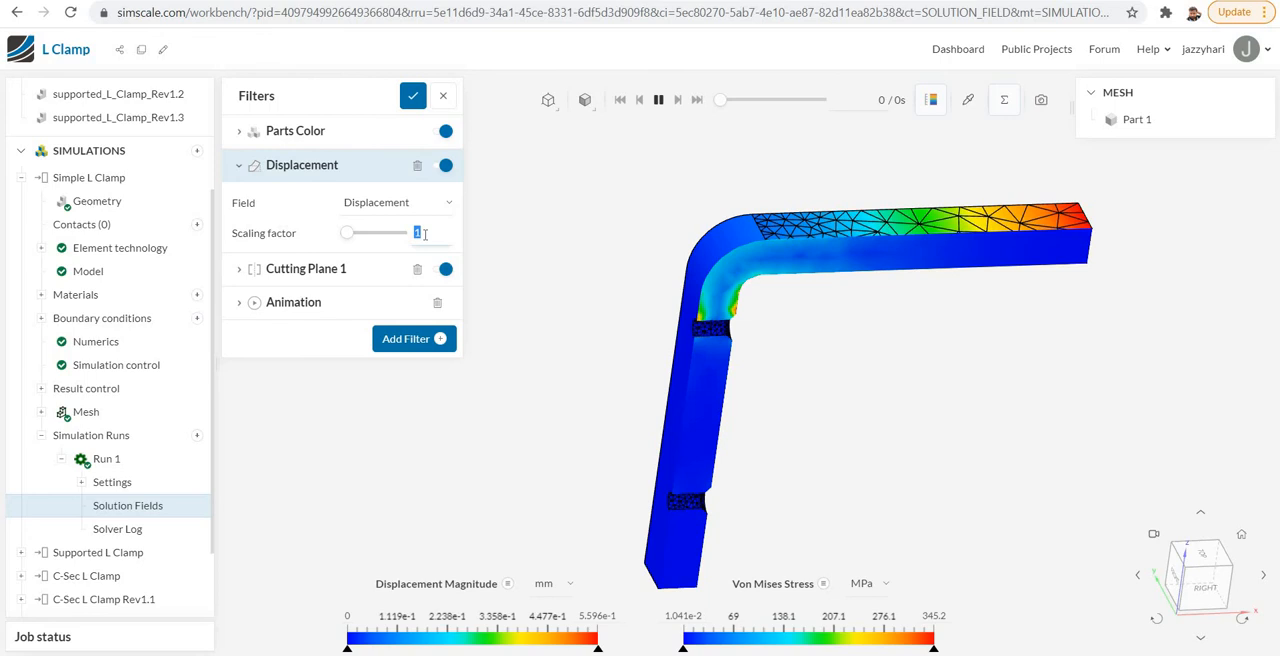
Set the Displacement filter's scaling factor to 50 to exaggerate the deformed shape.
text(10)
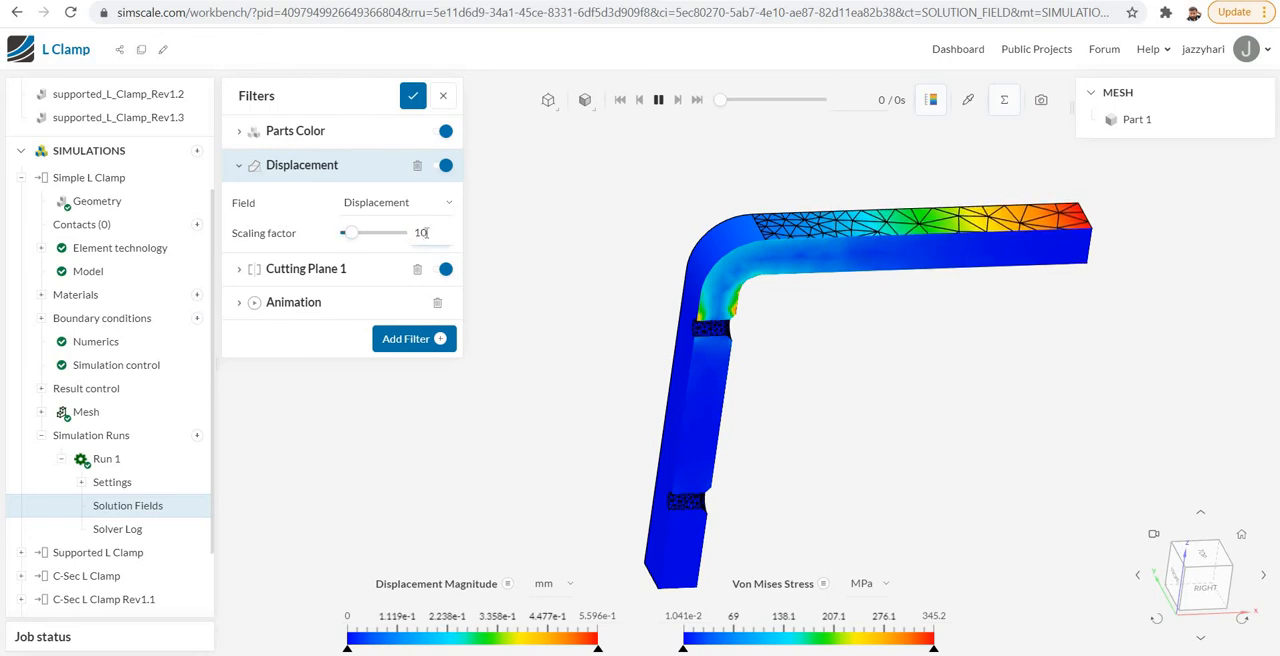
triple_click(420, 232)
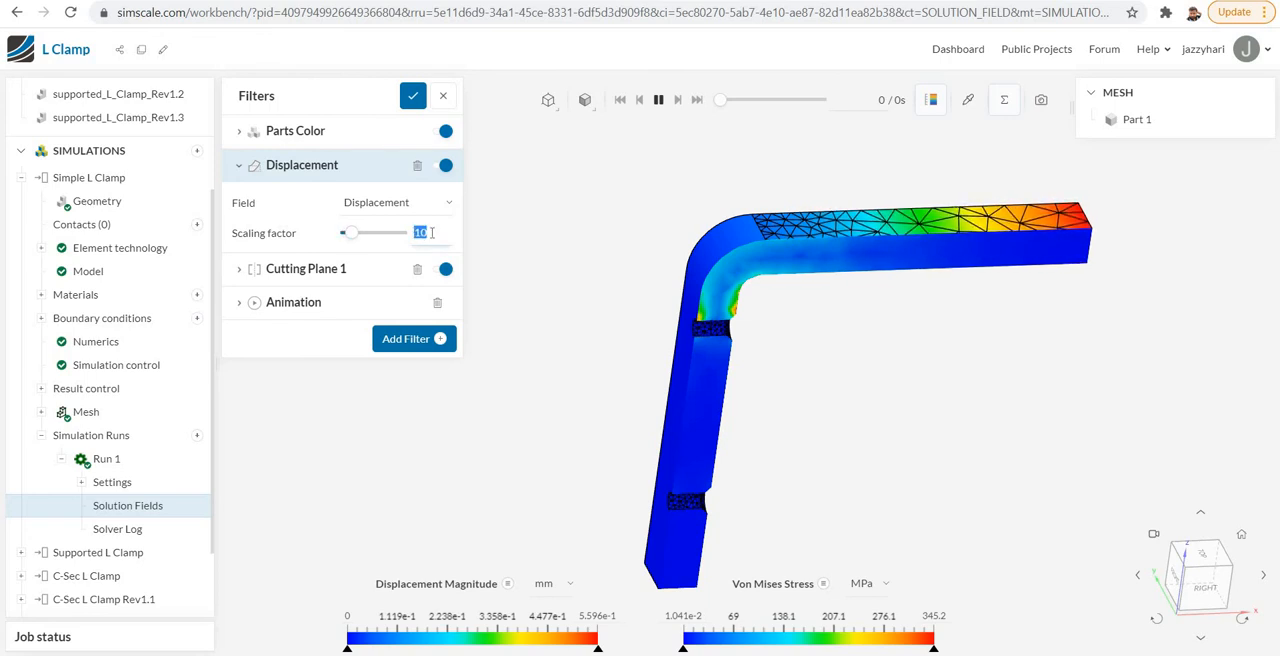
text(50)
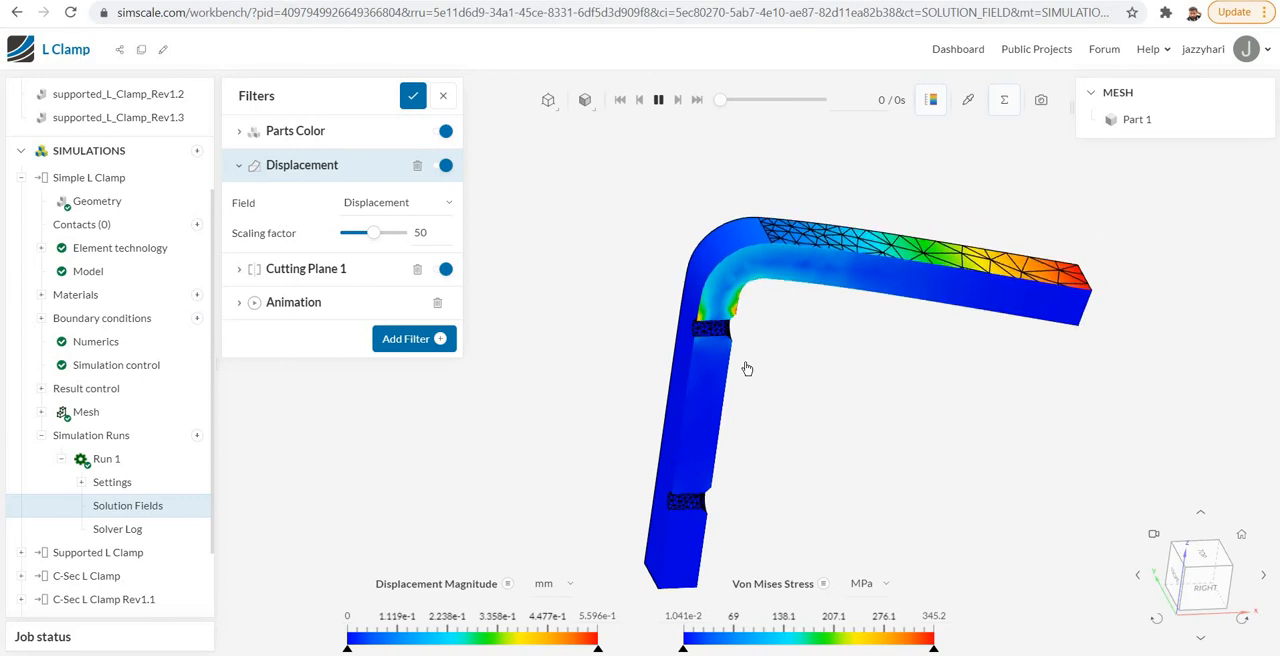
mouse_move(970, 100)
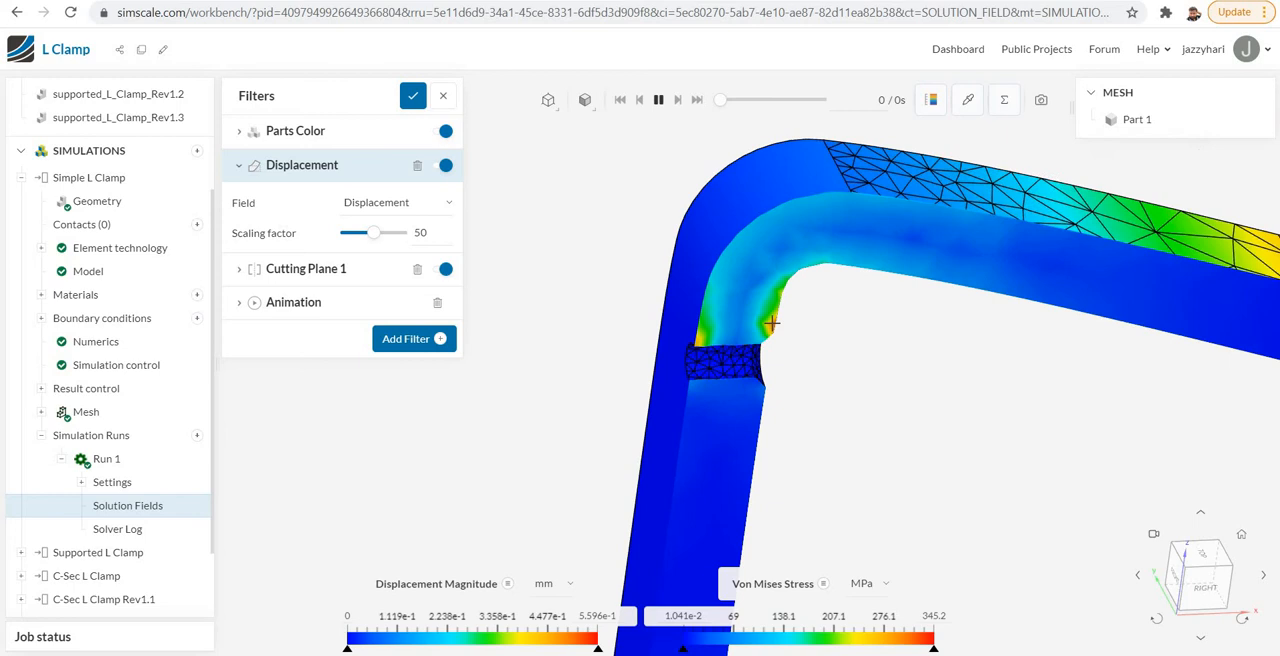
mouse_move(772, 324)
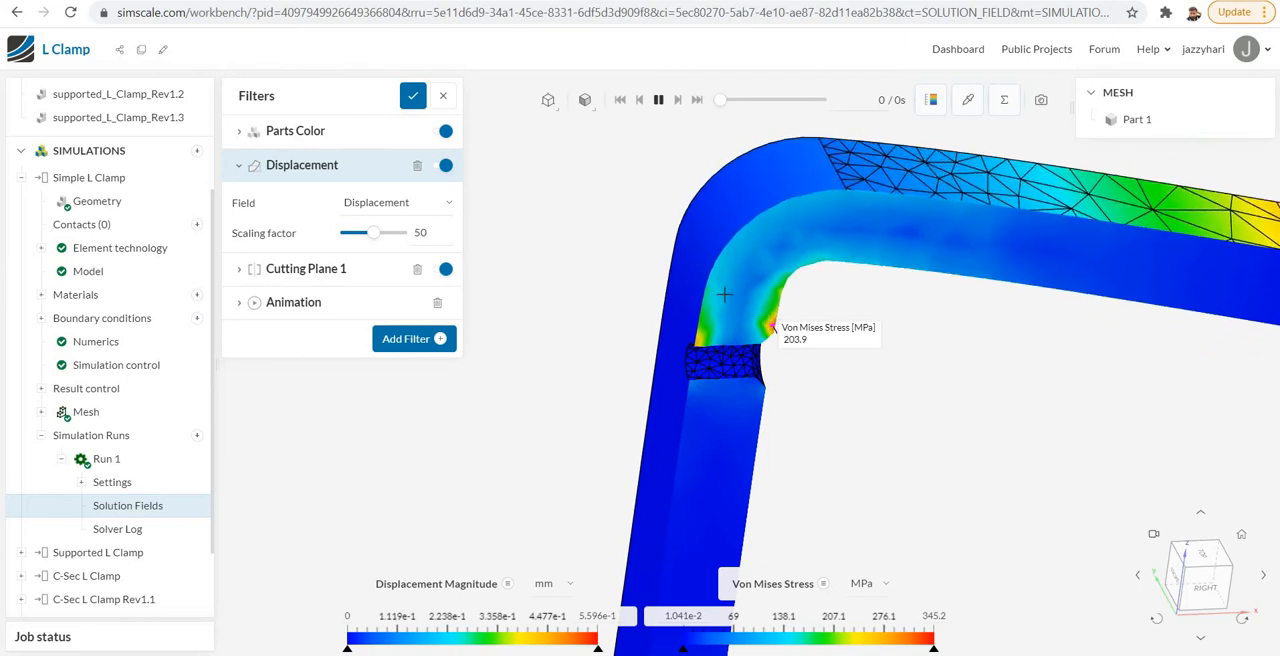
mouse_move(864, 230)
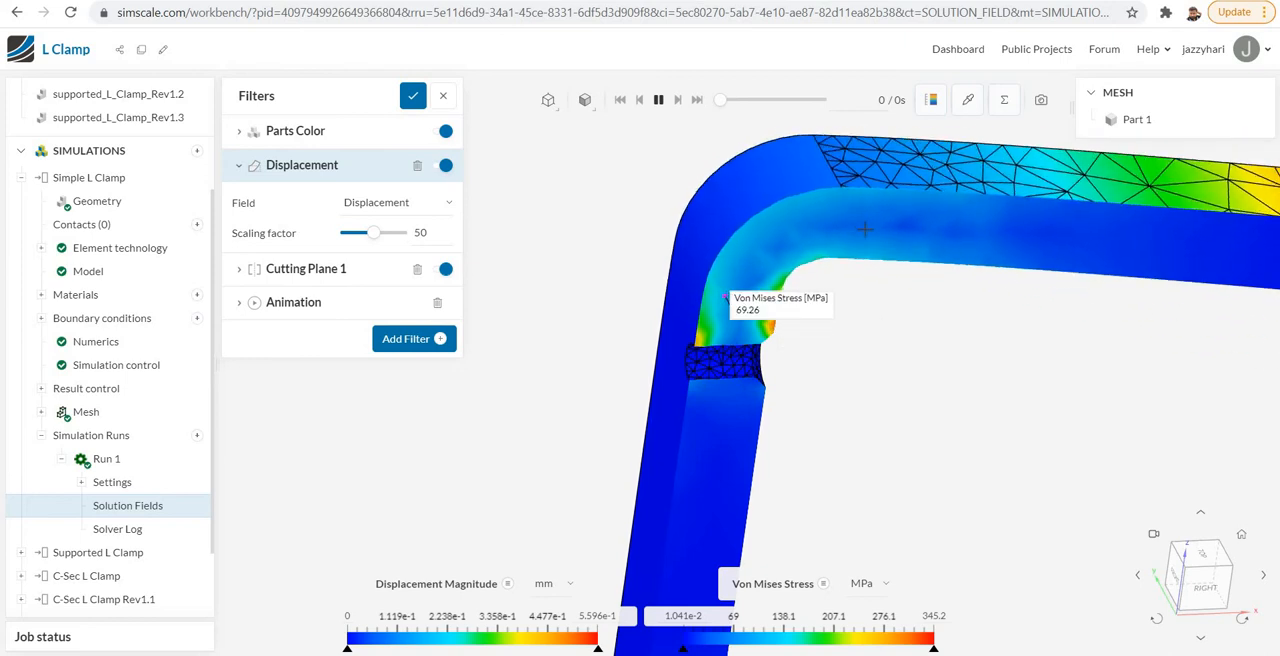